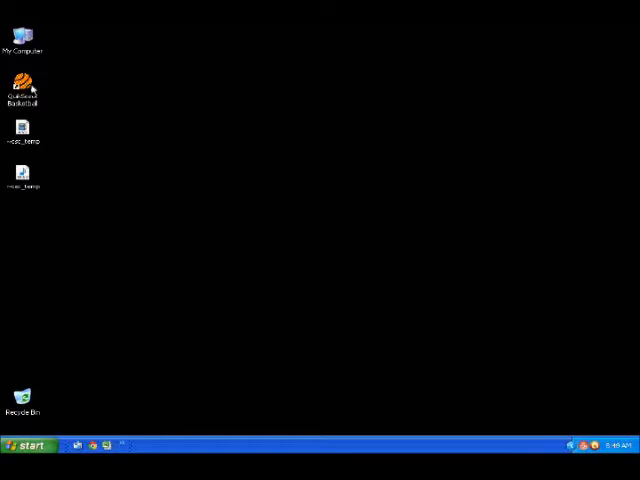
- Launch Quik Scout Basketball and open the Mercyhurst Demo game in the video editing area
double_click(22, 80)
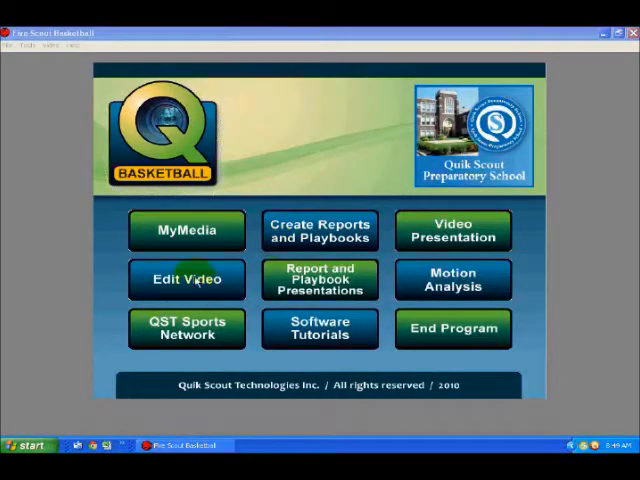
left_click(186, 279)
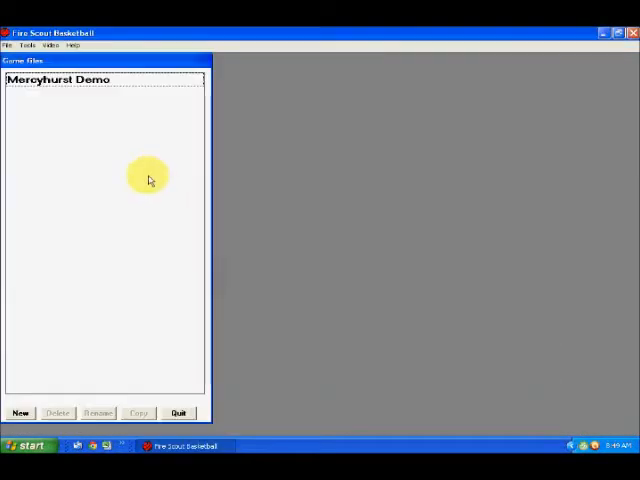
double_click(75, 79)
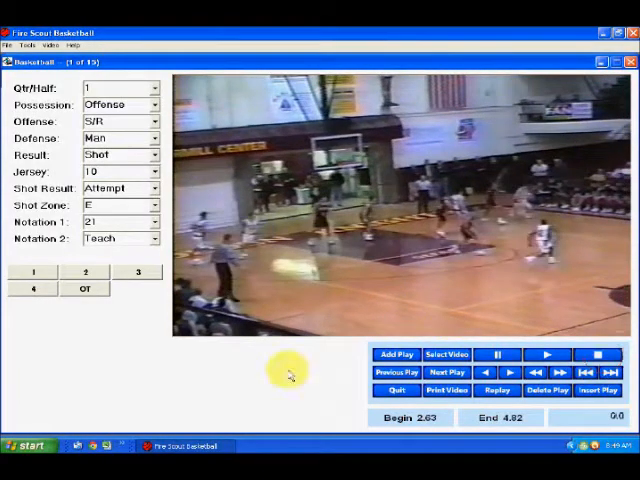
mouse_move(155, 370)
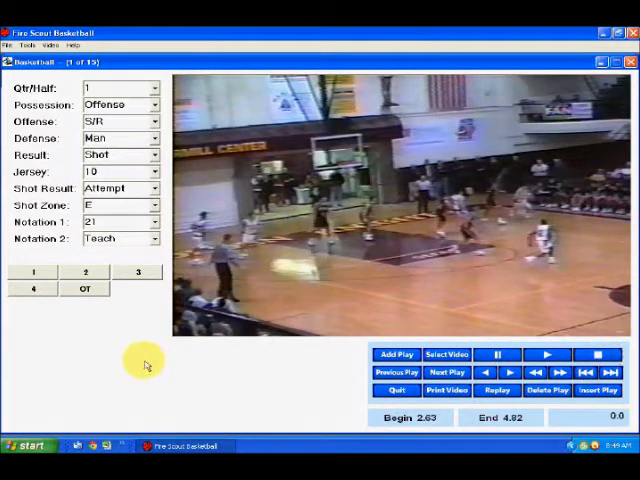
- Inspect the play fields and jersey number choices, then start a new filter
left_click(115, 104)
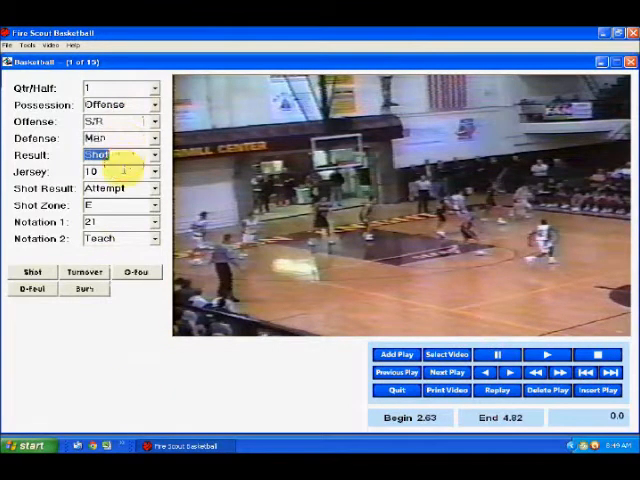
left_click(120, 177)
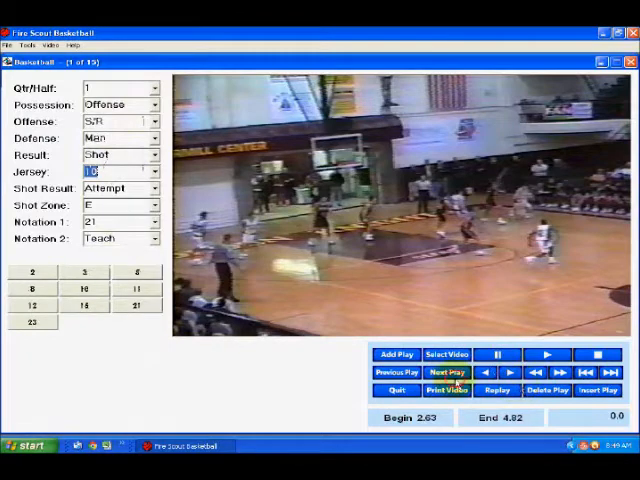
left_click(447, 374)
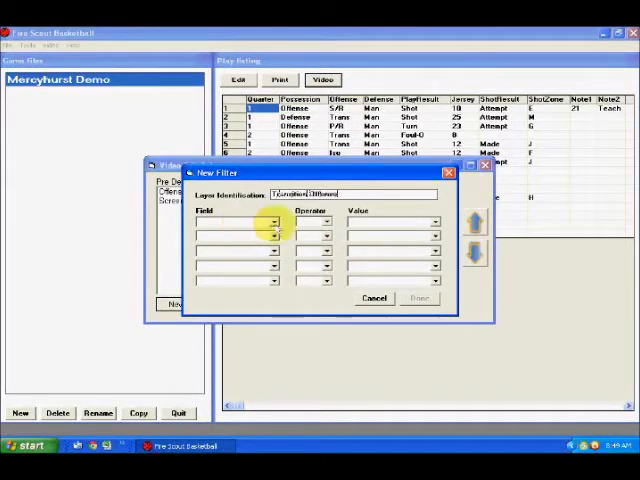
- Save a filter with Field Offense named Transition Offense, add it to the criteria and search
left_click(277, 223)
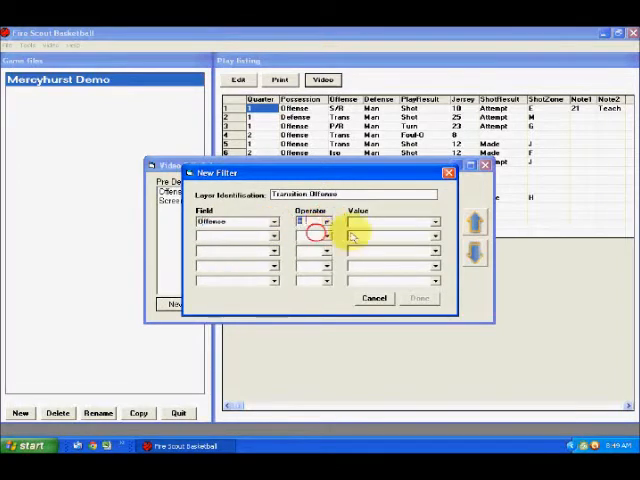
left_click(434, 210)
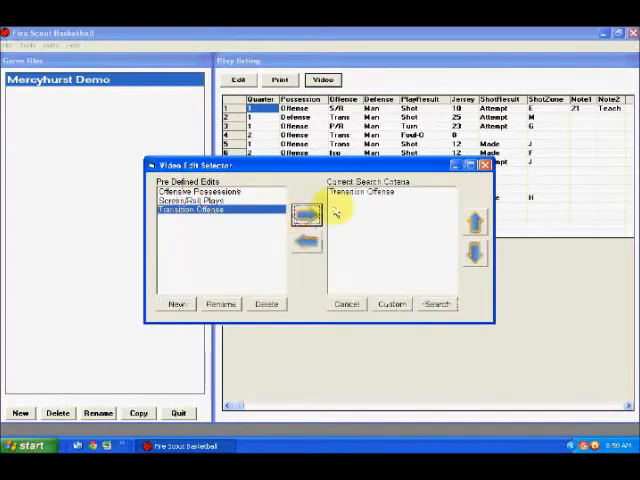
left_click(436, 304)
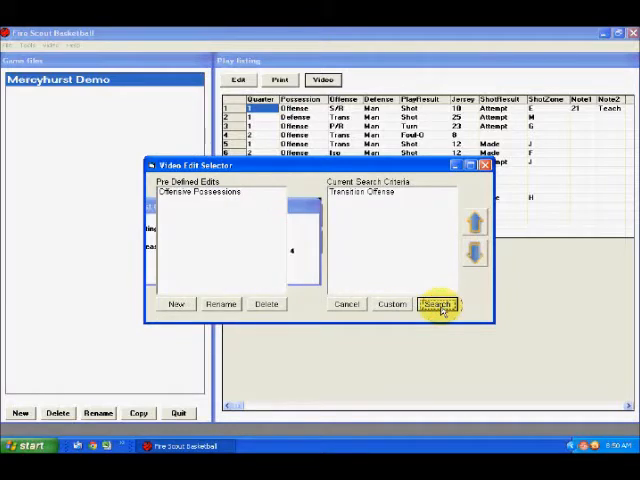
left_click(438, 305)
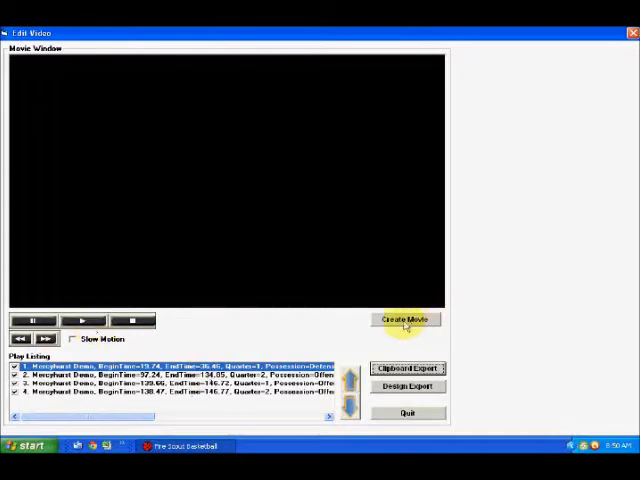
mouse_move(299, 302)
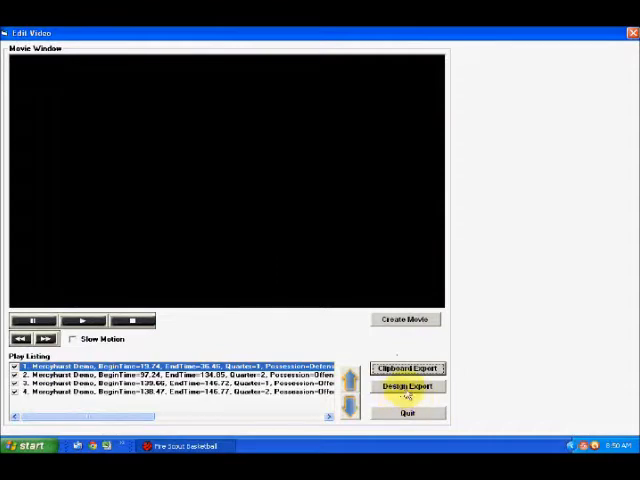
- Export the four plays as a design file described 'Transition Offense' and close the Video Edit Selector
left_click(407, 387)
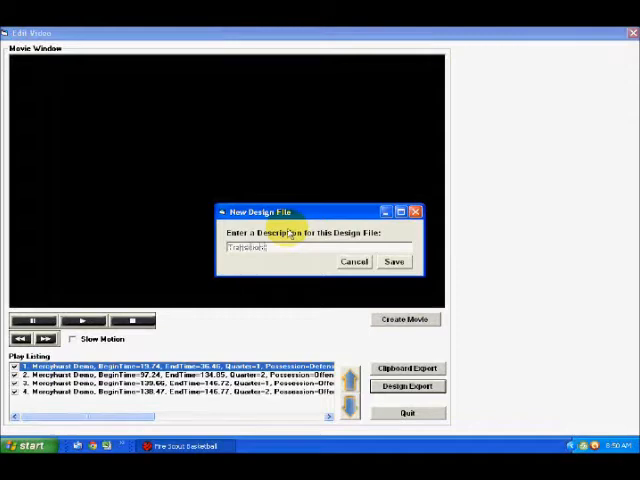
type("Offense")
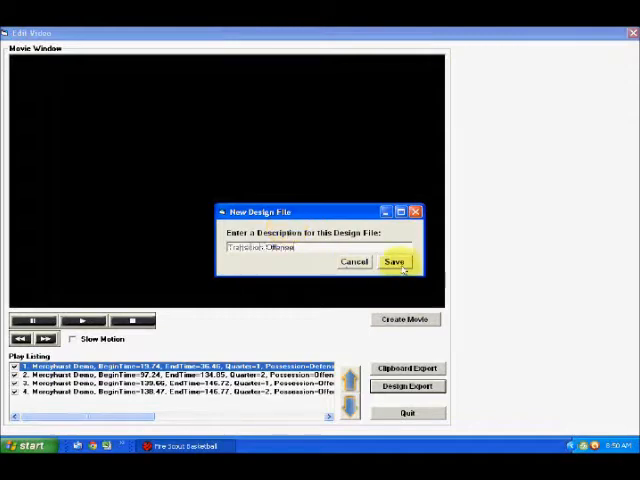
left_click(396, 261)
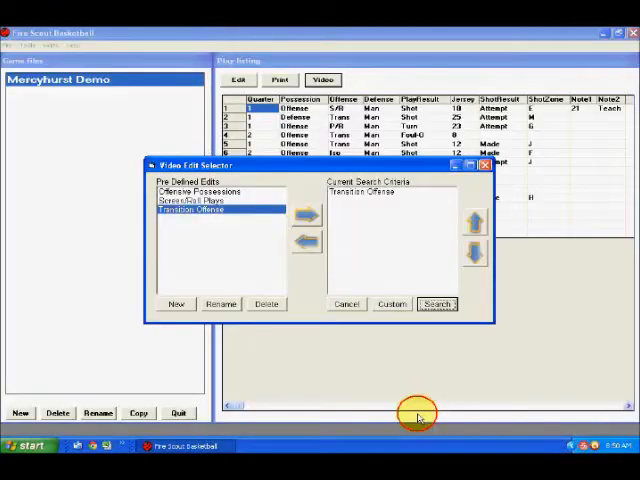
left_click(437, 304)
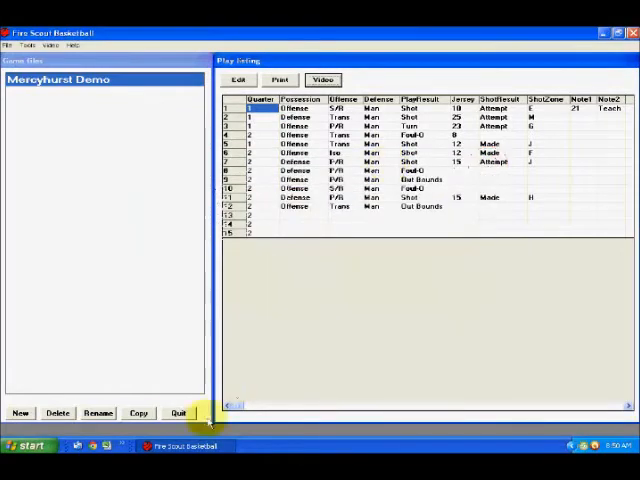
- Quit to the main menu and open Create Reports and Playbooks for the Transition Offense file
left_click(177, 413)
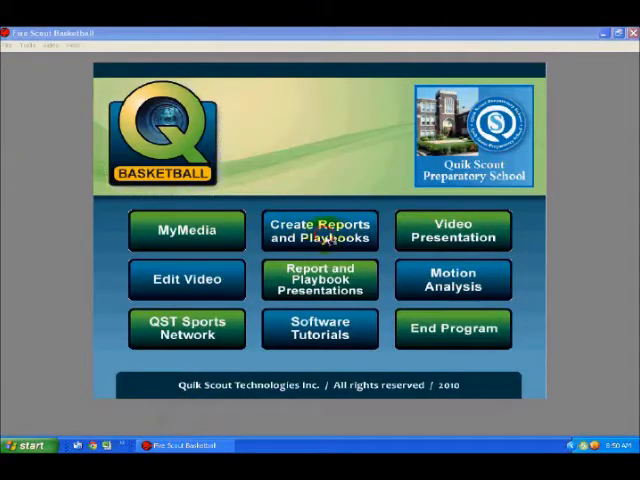
left_click(320, 230)
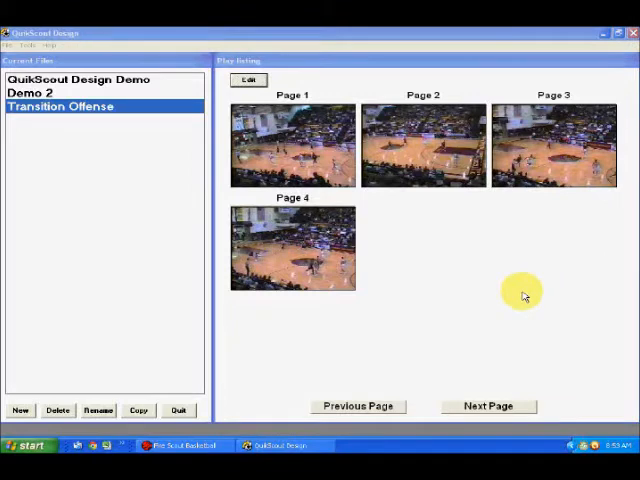
mouse_move(497, 253)
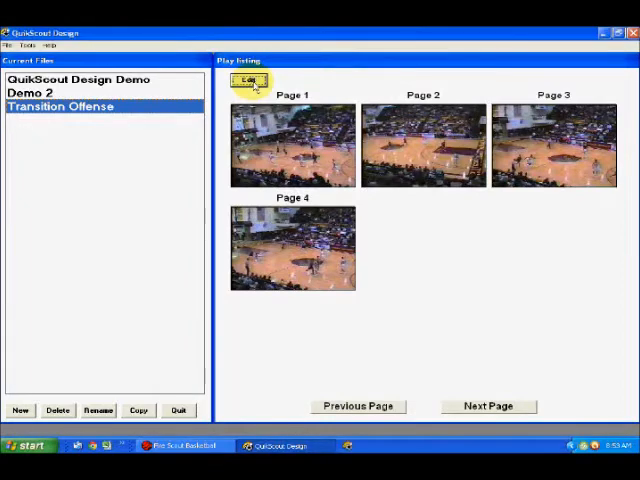
- Make page 1 a Notes page and insert the Basketball_Graphics_2 court diagram
left_click(246, 79)
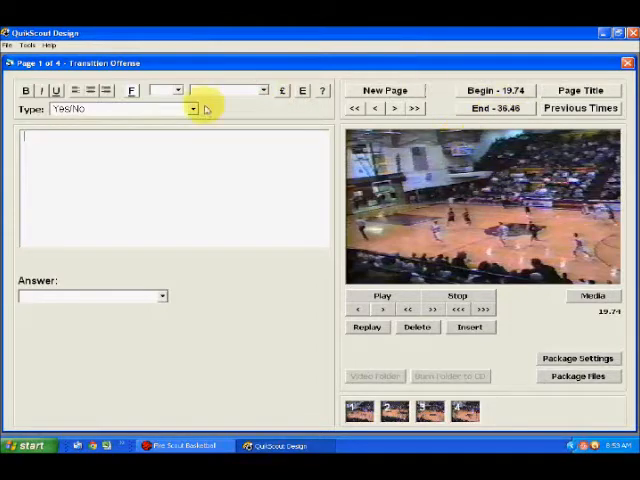
left_click(190, 108)
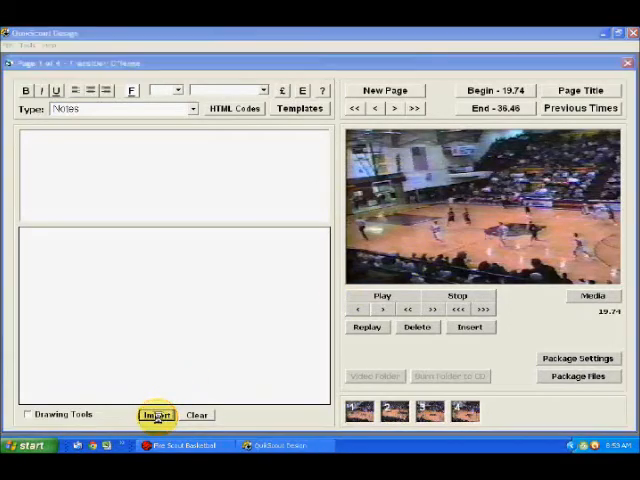
left_click(156, 414)
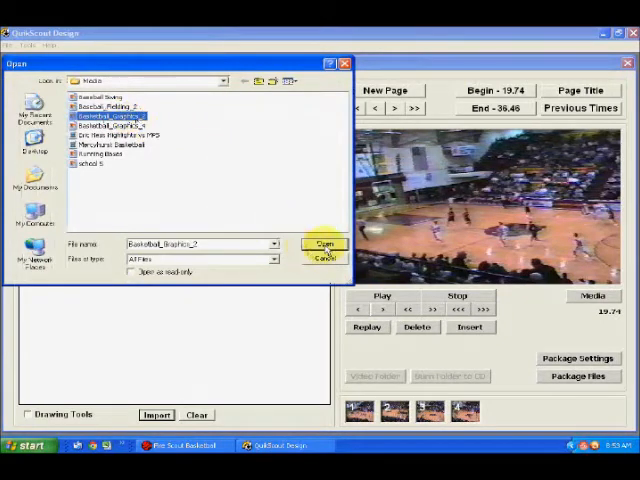
left_click(324, 244)
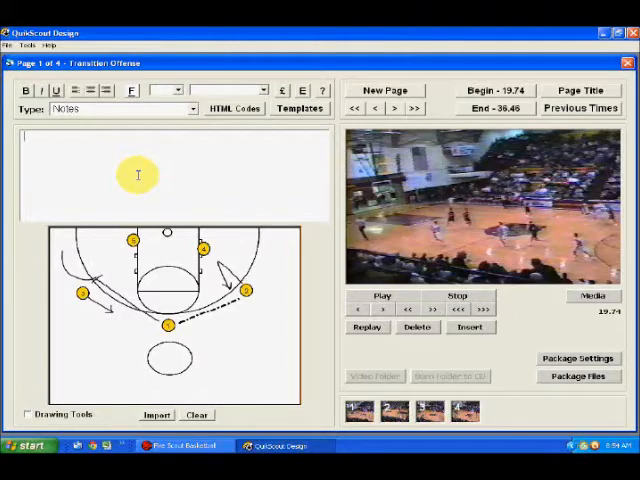
- Write the note asking how the center changes position when the defense switches to a 2-3 zone
type("This play is")
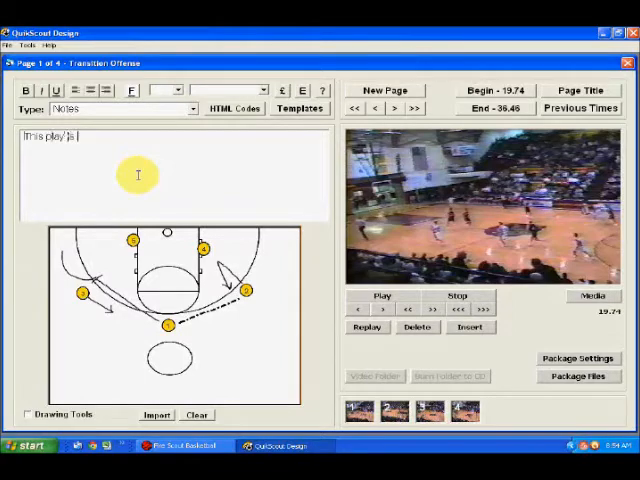
type("against a man defense. If the")
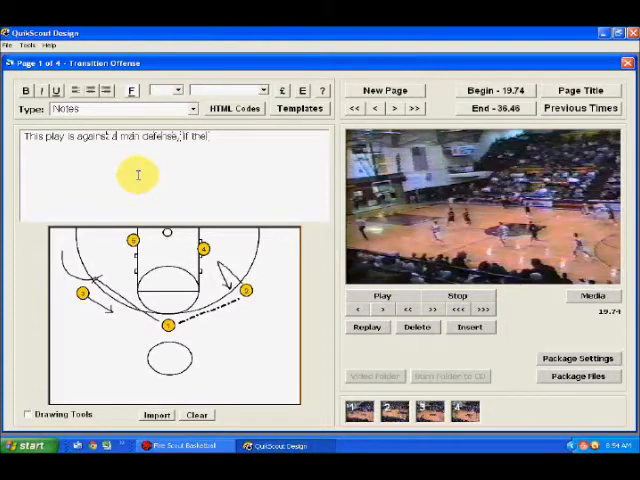
type("defense switches to a 2-")
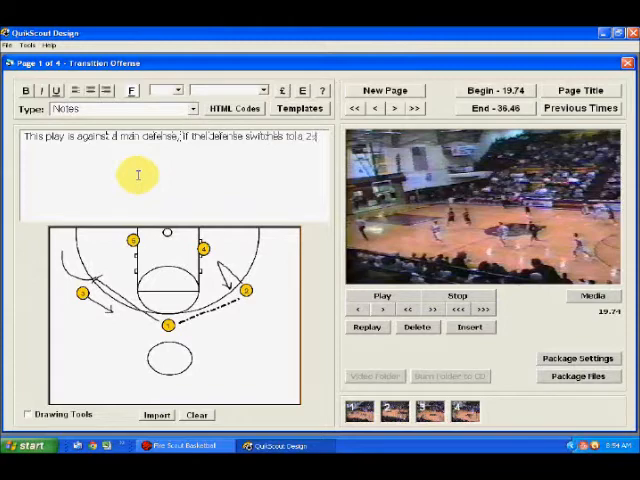
type("zone, how does the o")
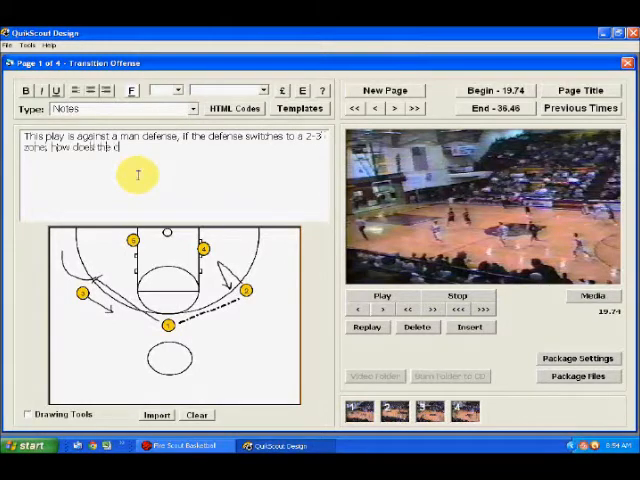
type("center change t")
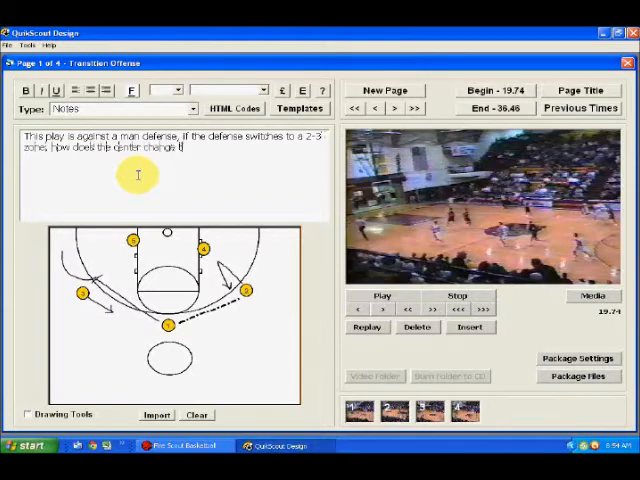
type("their position?")
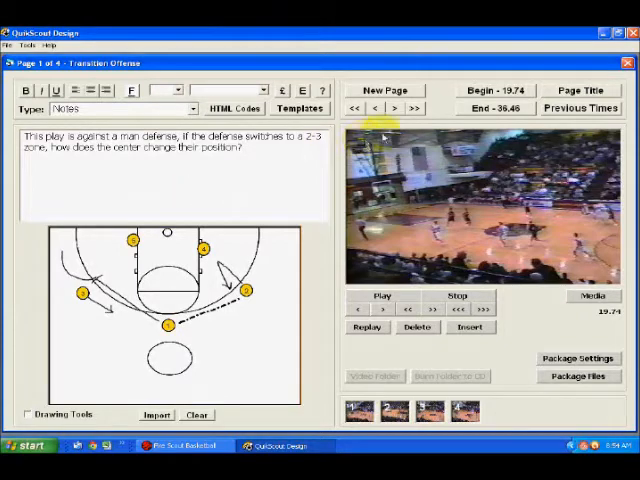
- Go to page 2, make it a Notes page and import the basketball court graphic
left_click(393, 107)
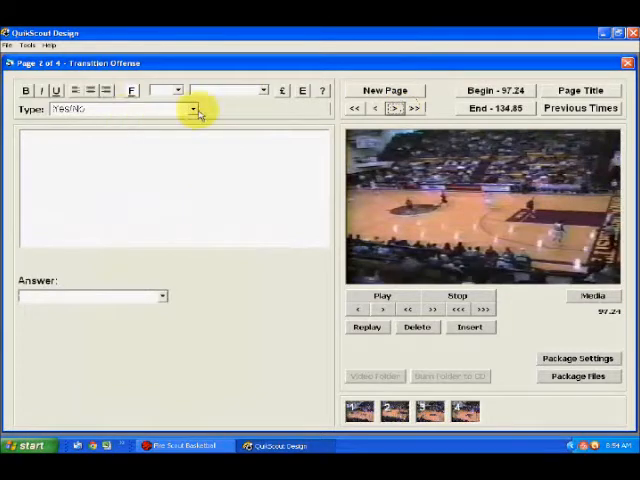
left_click(190, 109)
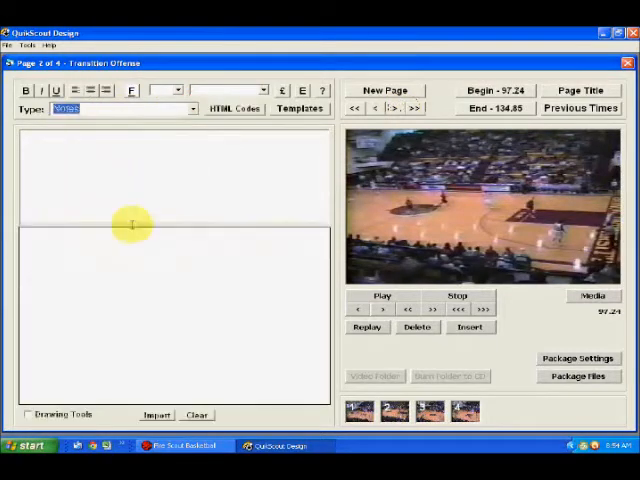
left_click(156, 414)
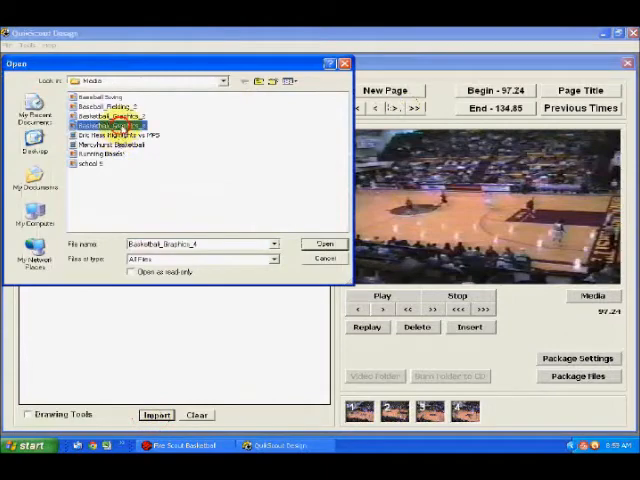
left_click(323, 244)
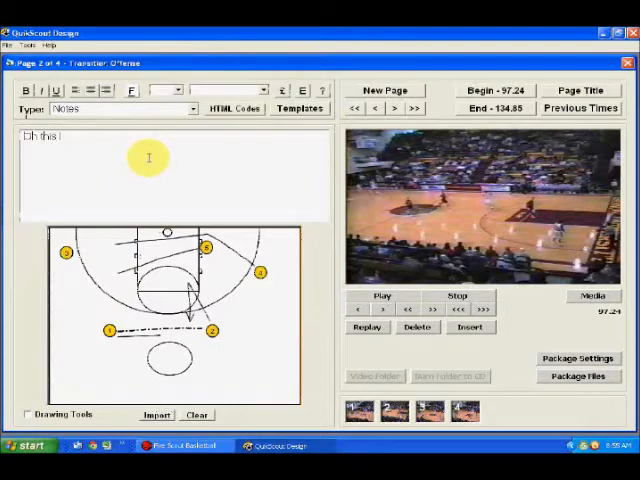
- Write the note asking how the offense continues when the defender fights through the pick
type("offense,")
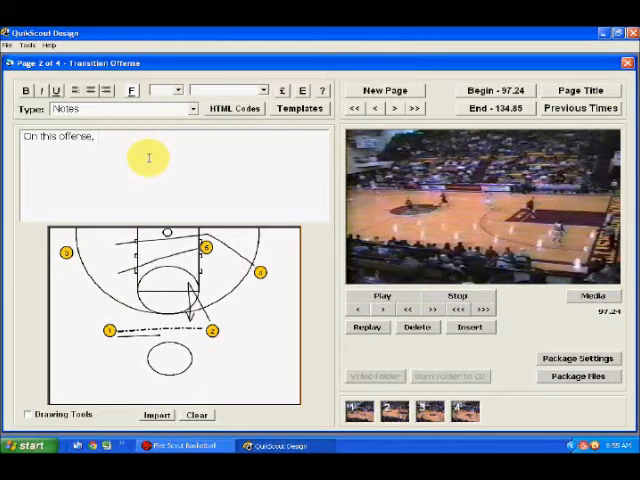
type("defender foul")
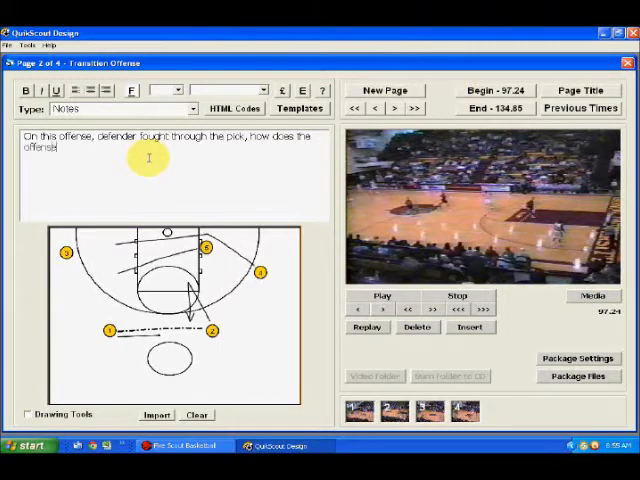
type("continu")
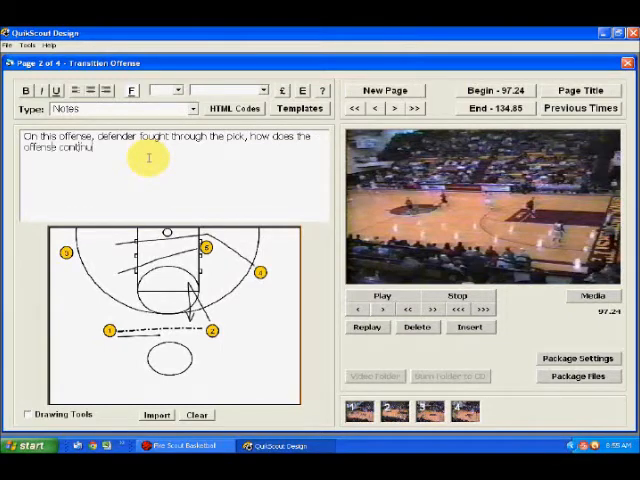
type("e?")
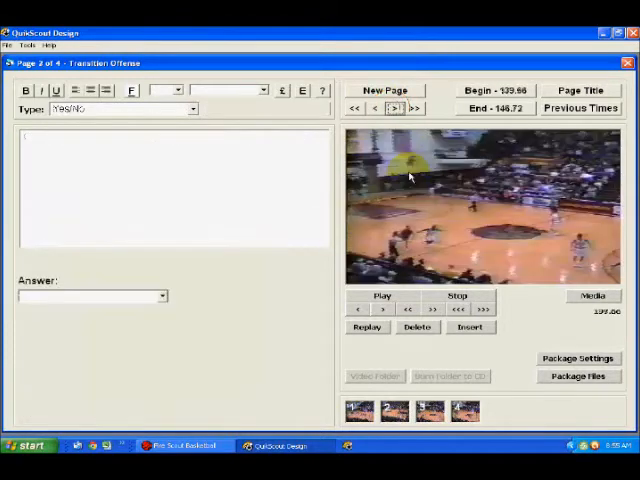
- Delete pages 3 and 4 so the package shows Page 2 of 2
left_click(417, 327)
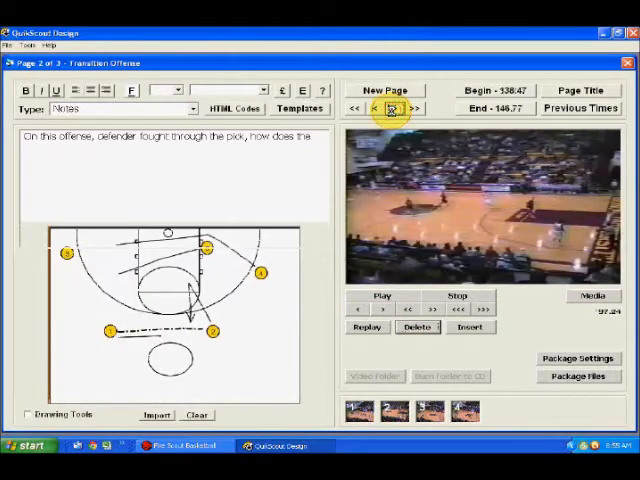
left_click(418, 327)
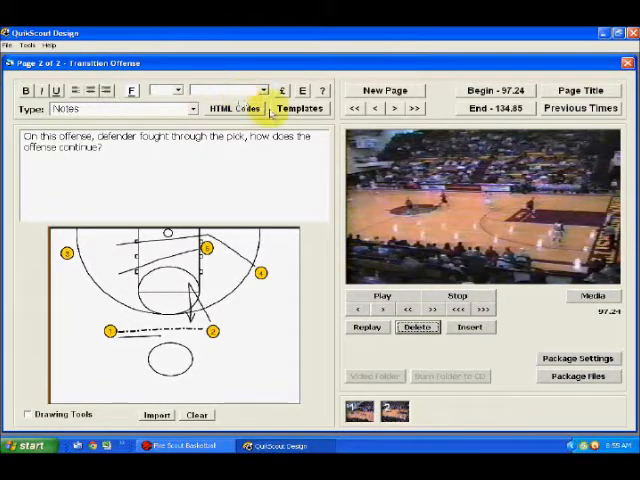
- Package for SMART Notebook with the file name Transition Offense and confirm Done
left_click(578, 376)
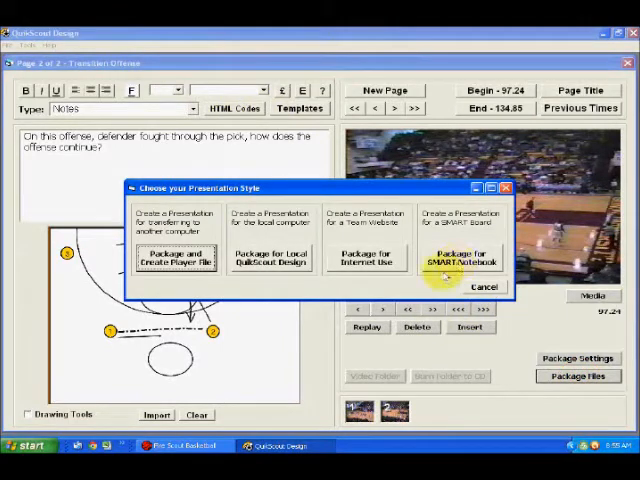
left_click(461, 256)
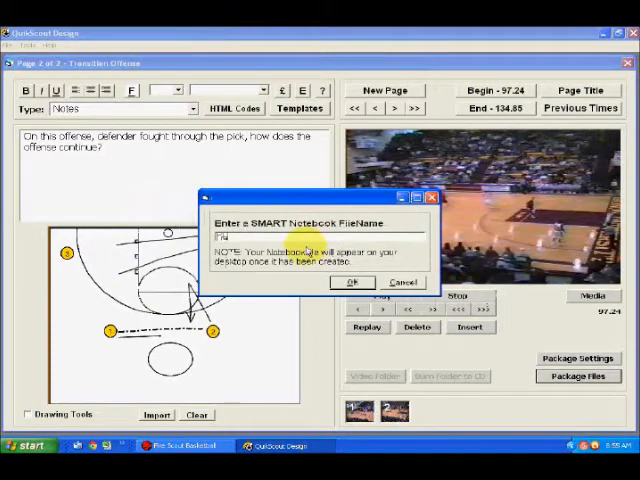
type("Transition Offense")
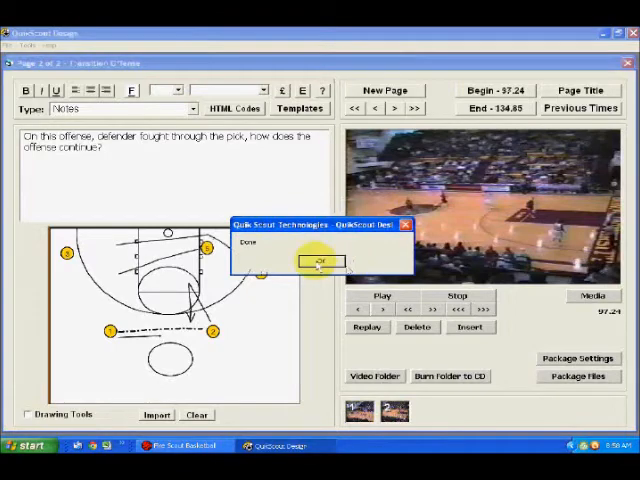
left_click(314, 260)
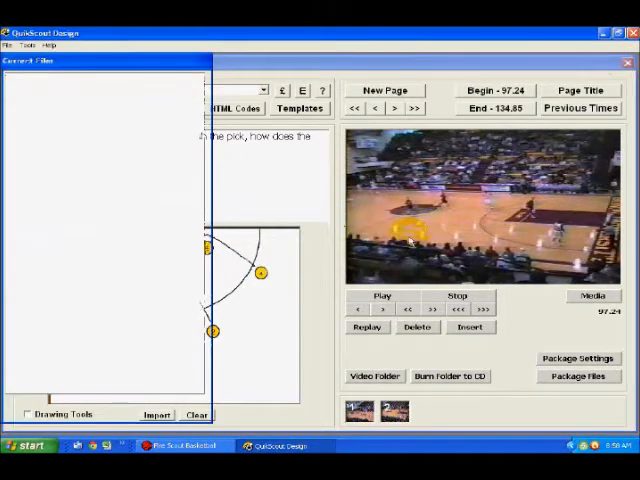
- Quit QuikScout and open the Transition Offense notebook file from the desktop
left_click(178, 410)
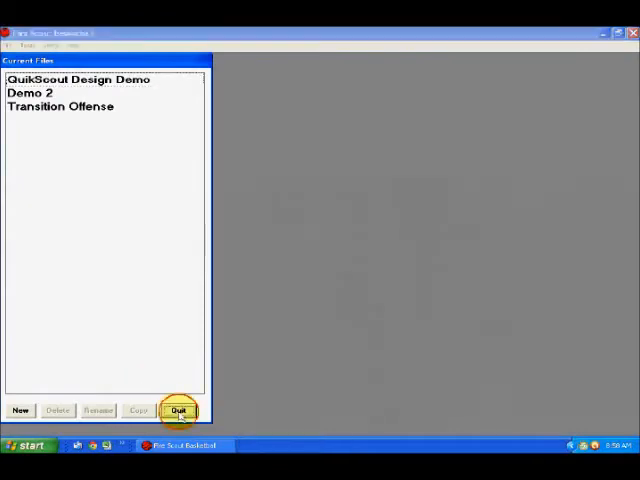
left_click(178, 410)
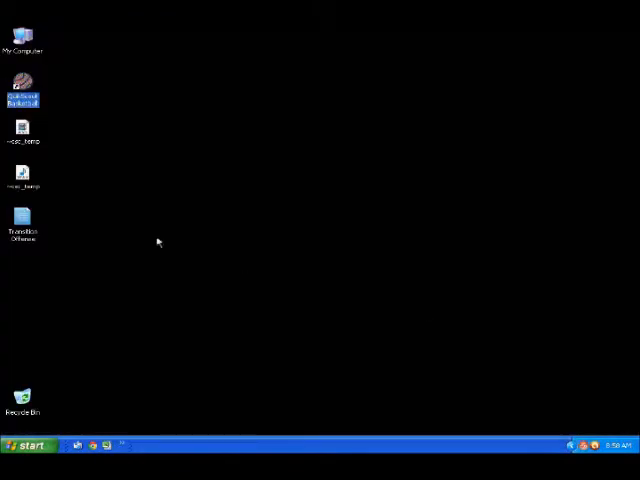
left_click(162, 243)
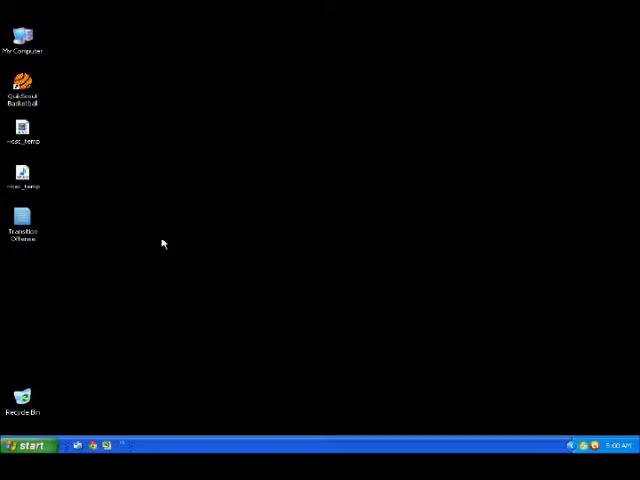
right_click(22, 217)
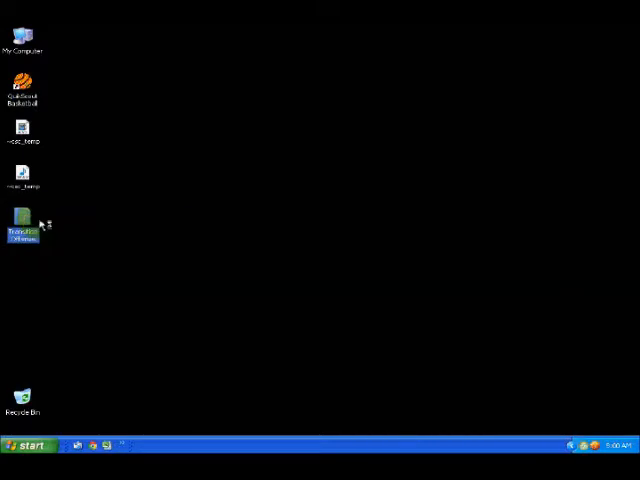
mouse_move(40, 222)
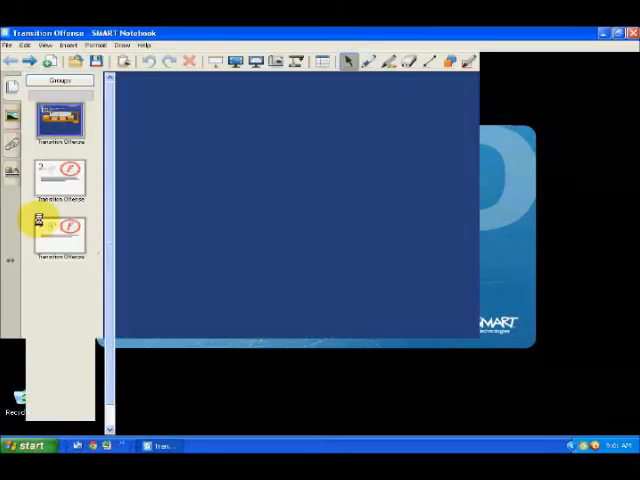
- On the zone-defense page drag the diagram and question lower, then save via File > Save
left_click(60, 178)
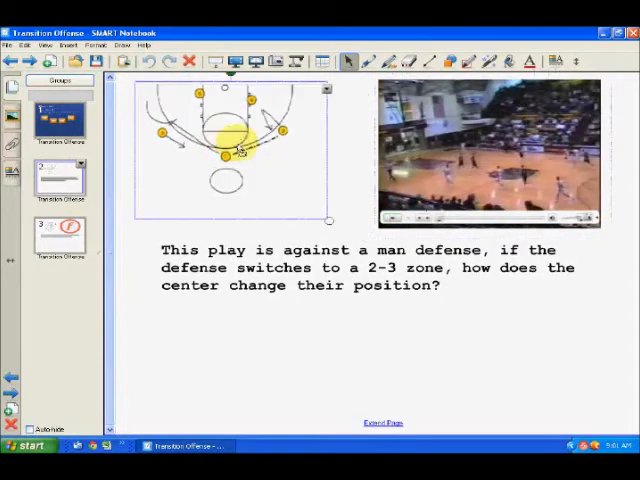
left_click_drag(237, 150, 325, 215)
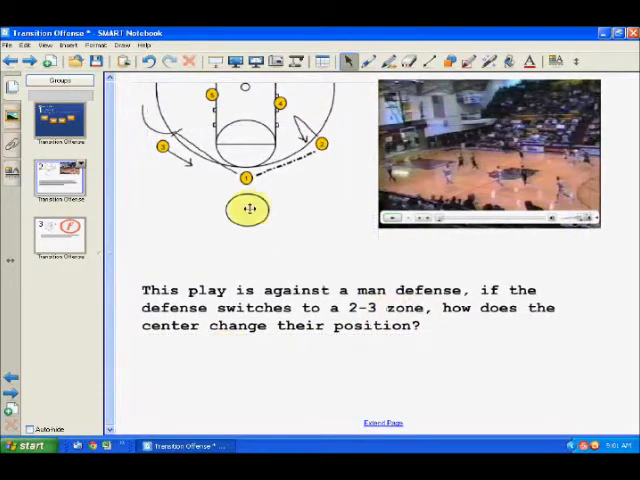
left_click_drag(248, 208, 240, 160)
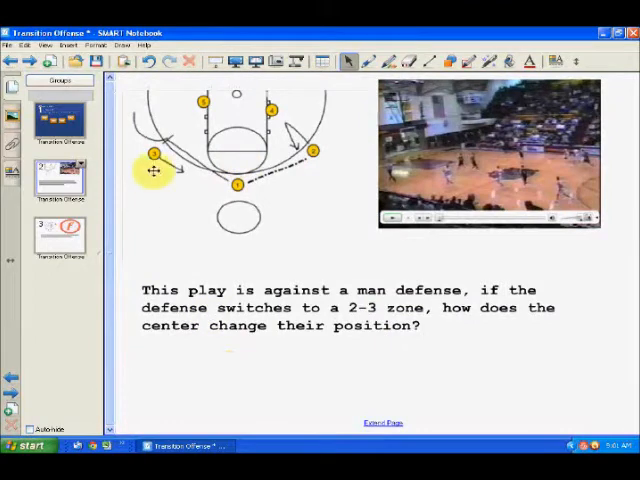
left_click(10, 46)
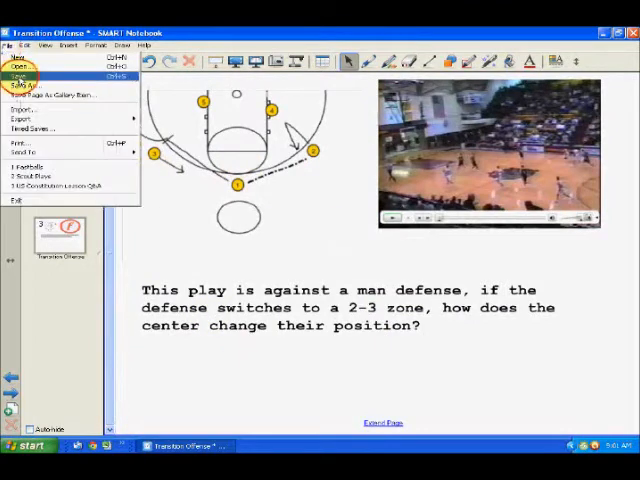
left_click(17, 74)
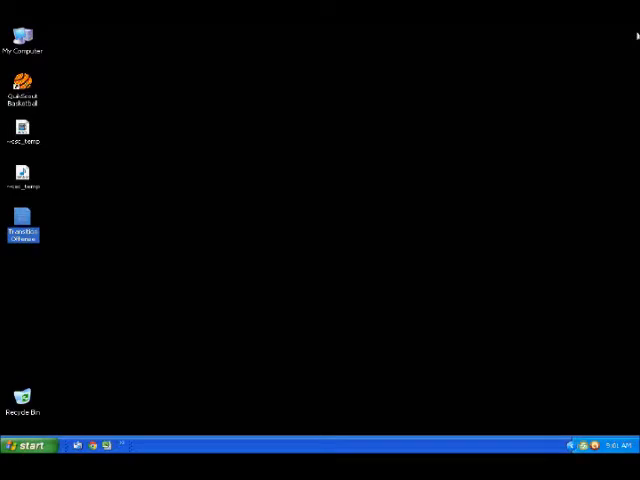
mouse_move(620, 32)
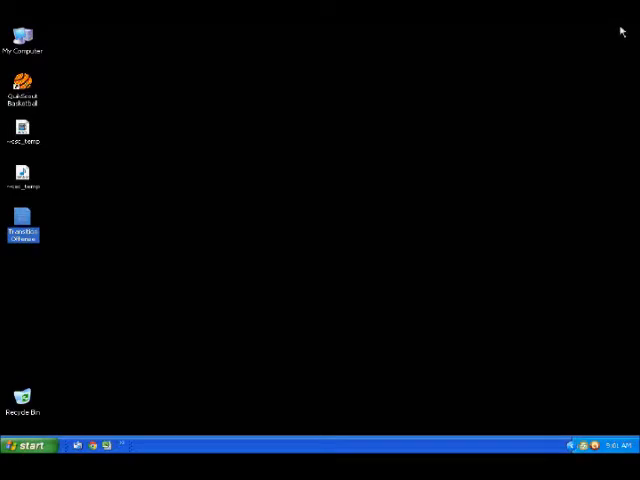
mouse_move(186, 219)
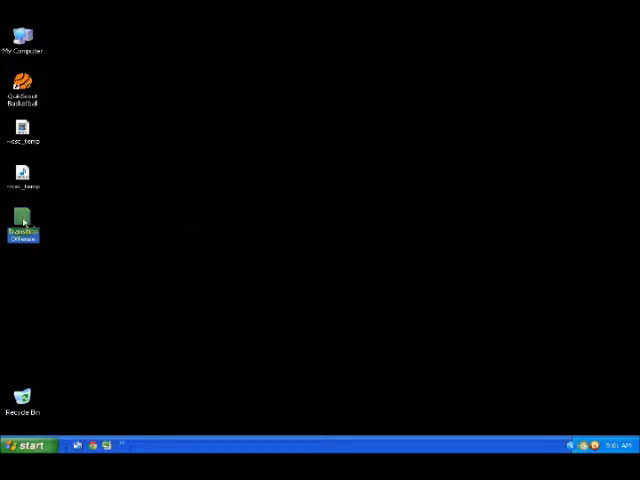
- Compress the Transition Offense notebook into Transition Offense.zip, declining the Compressed Folders prompt
right_click(23, 222)
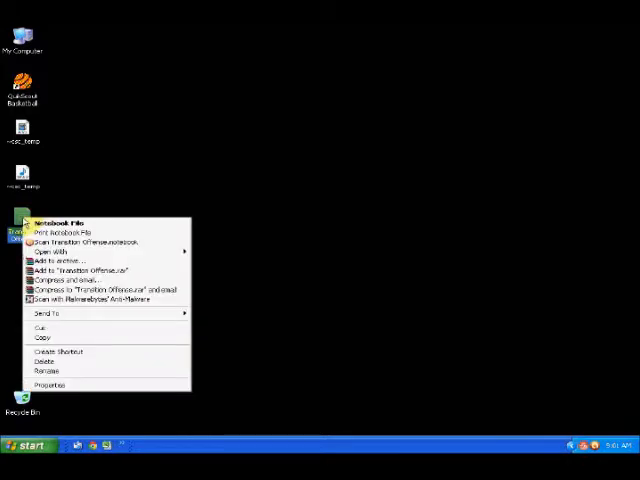
mouse_move(105, 314)
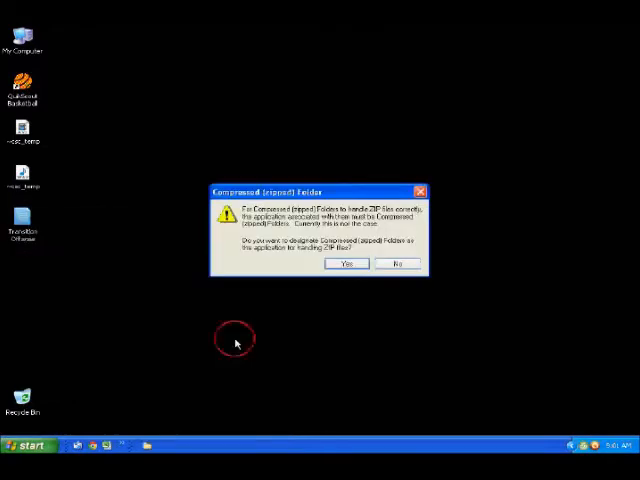
left_click(397, 263)
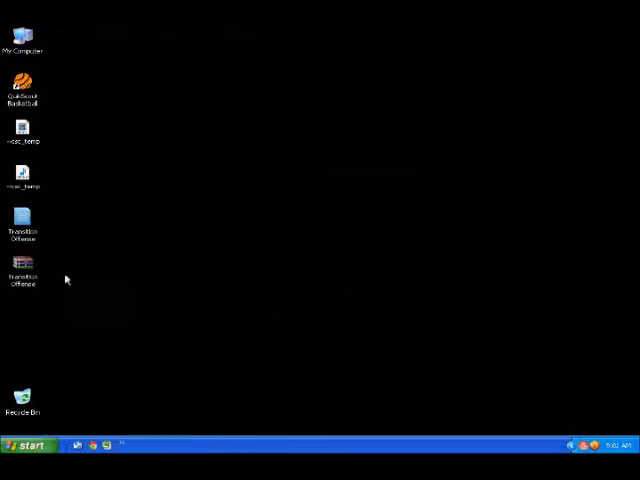
left_click(22, 270)
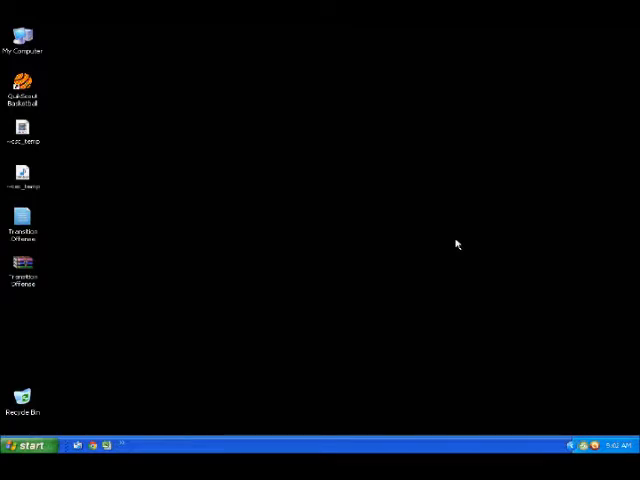
mouse_move(176, 110)
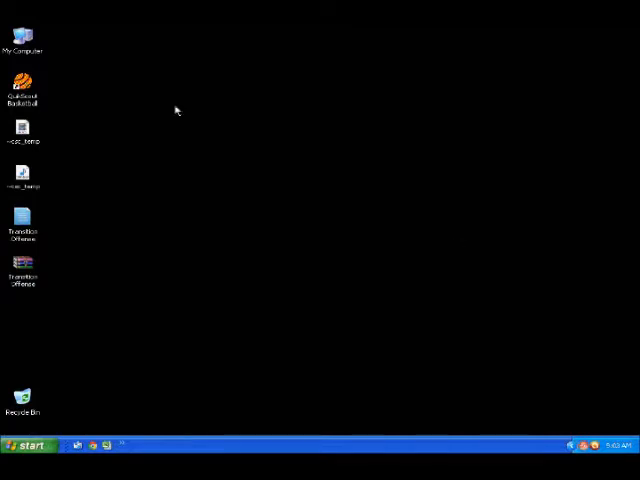
- Launch Quik Scout Basketball and start Upload Files to QSTSportsNetwork.com from Tools
left_click(22, 82)
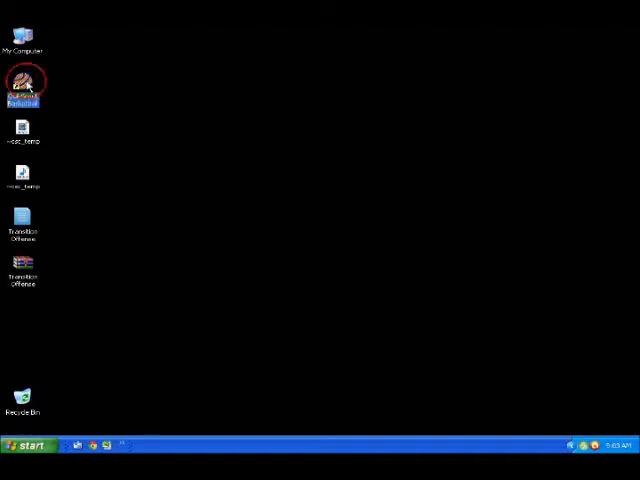
double_click(24, 83)
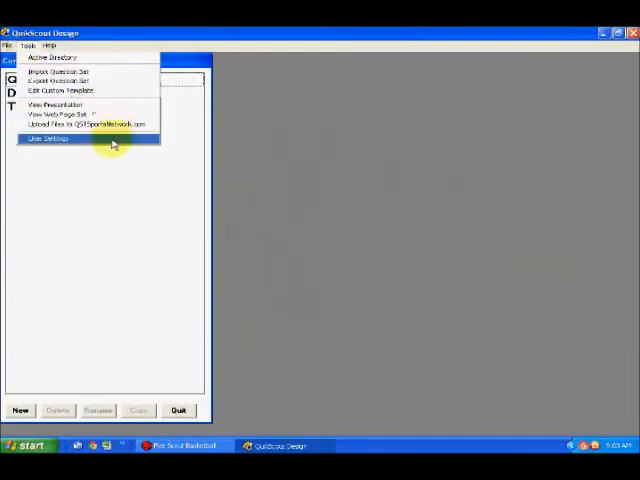
mouse_move(88, 123)
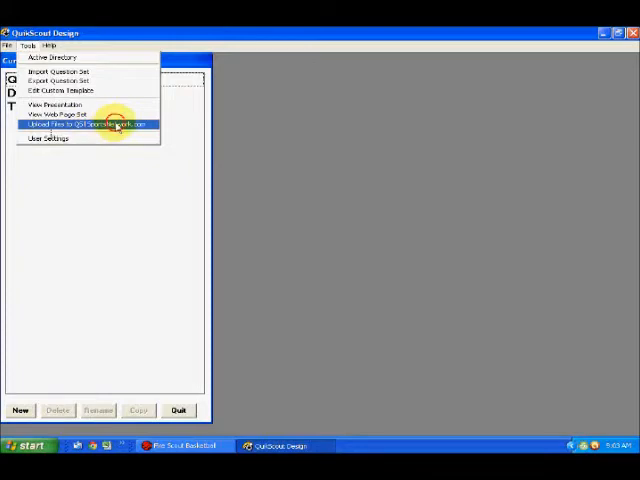
left_click(88, 124)
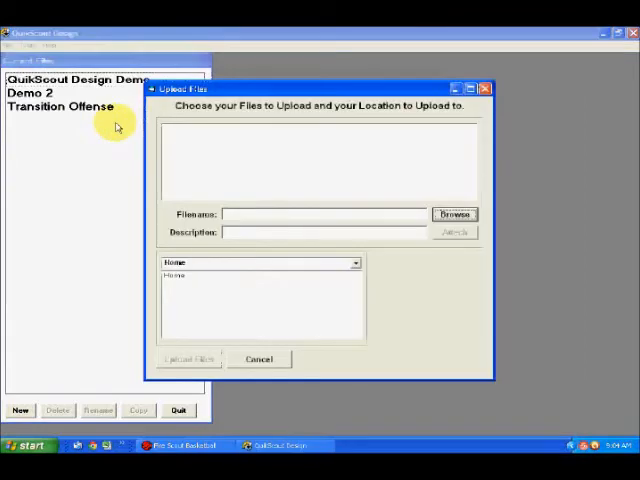
mouse_move(357, 157)
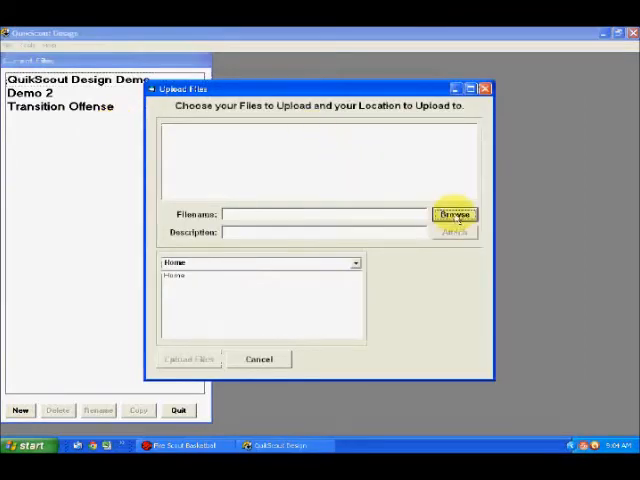
- Attach the desktop Transition Offense zip to the upload with description 'Transition Offenses'
left_click(454, 214)
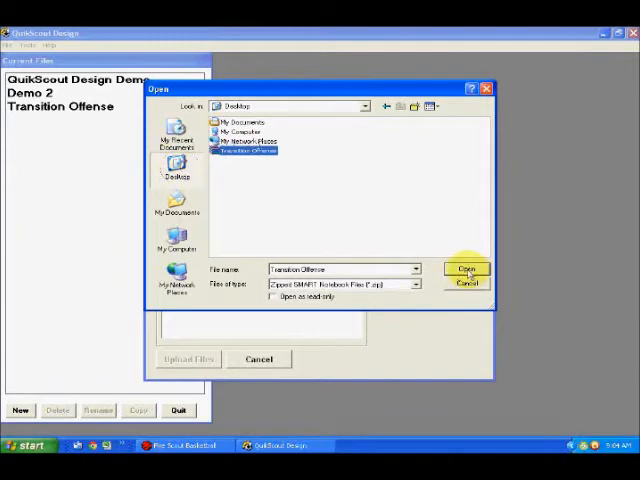
left_click(467, 269)
type("Tes")
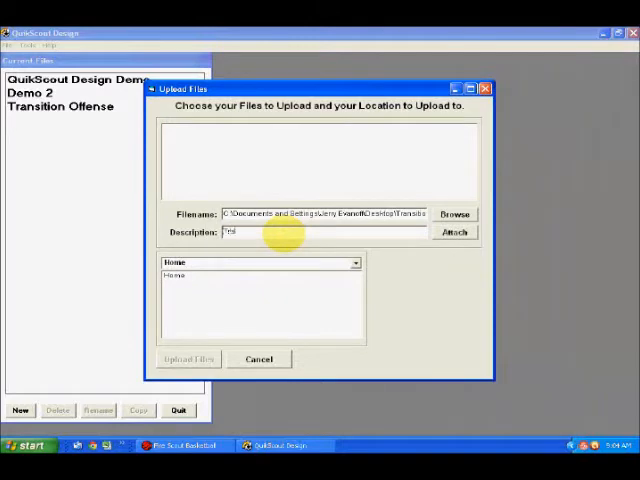
type("Transition")
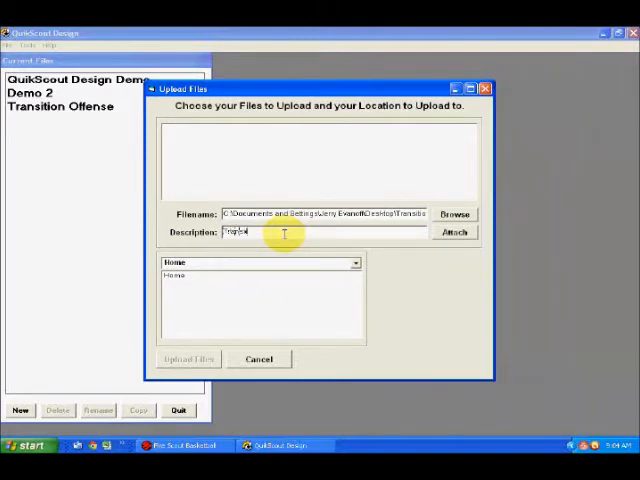
type("Transition Off")
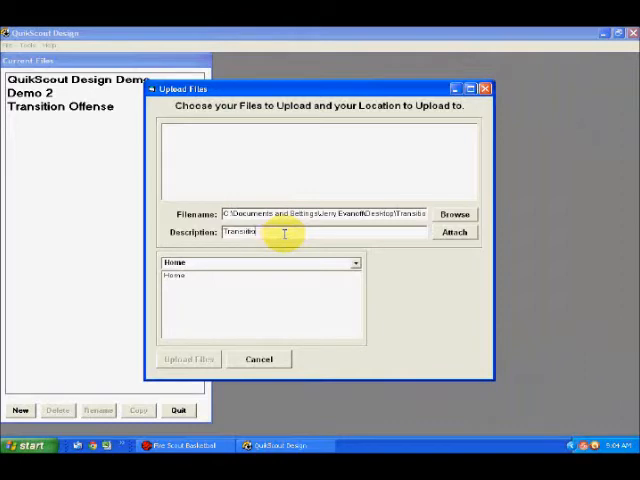
key("Backspace")
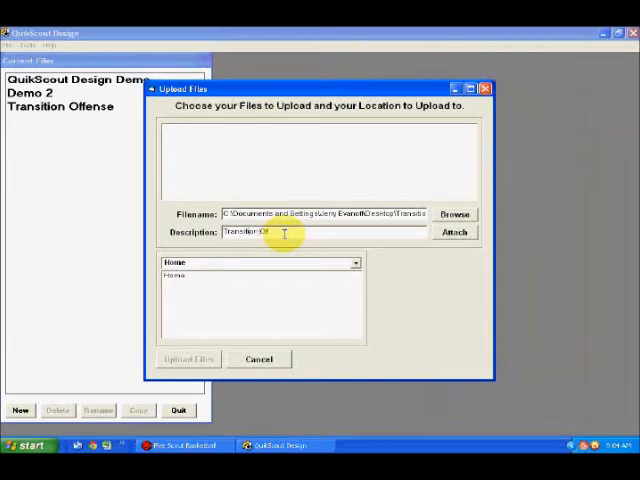
type("fenses")
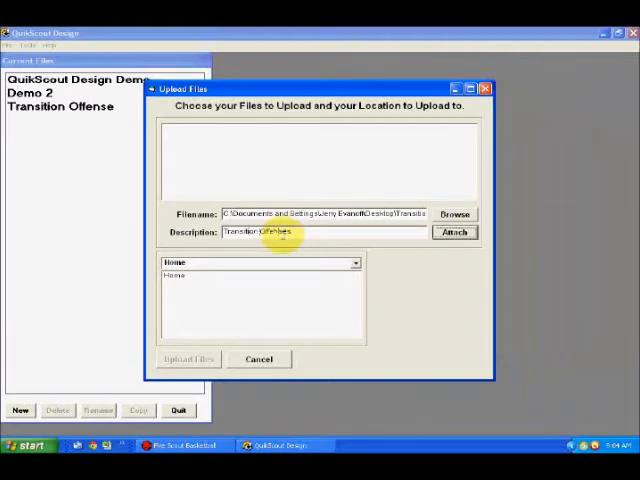
left_click(454, 232)
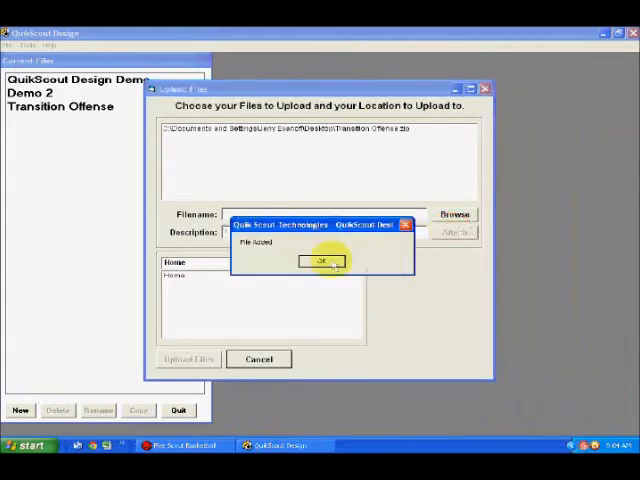
- Acknowledge the file added and set the destination to Scouting Reports > North East Transition
left_click(322, 260)
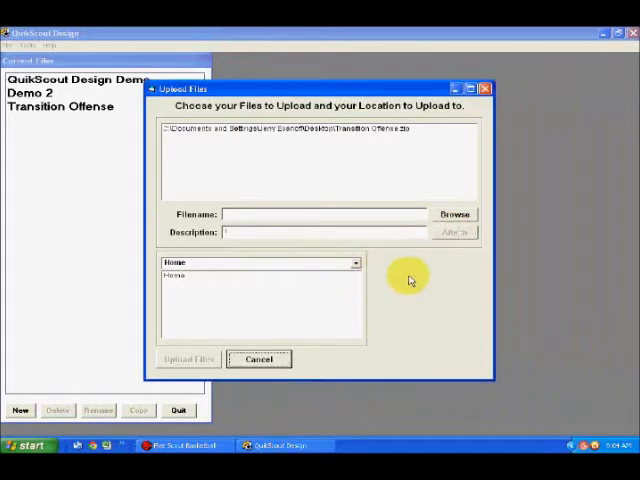
mouse_move(260, 177)
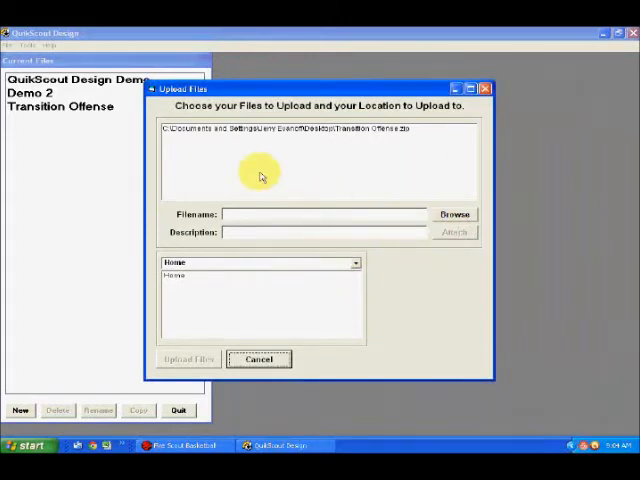
mouse_move(313, 191)
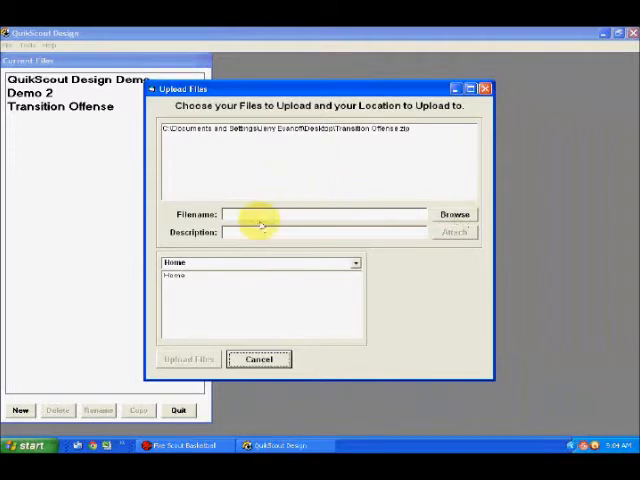
mouse_move(290, 265)
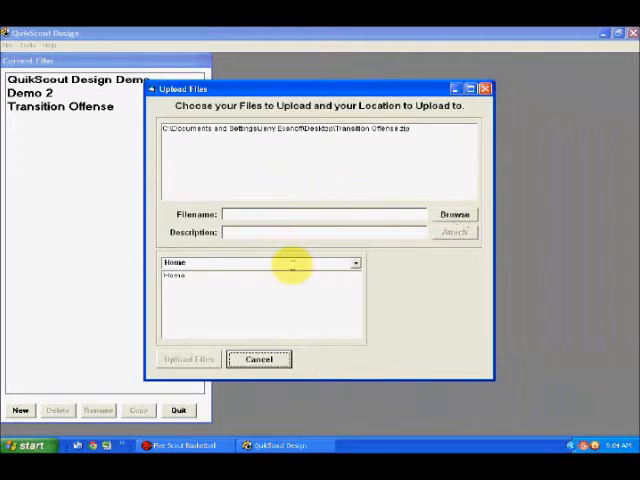
mouse_move(398, 267)
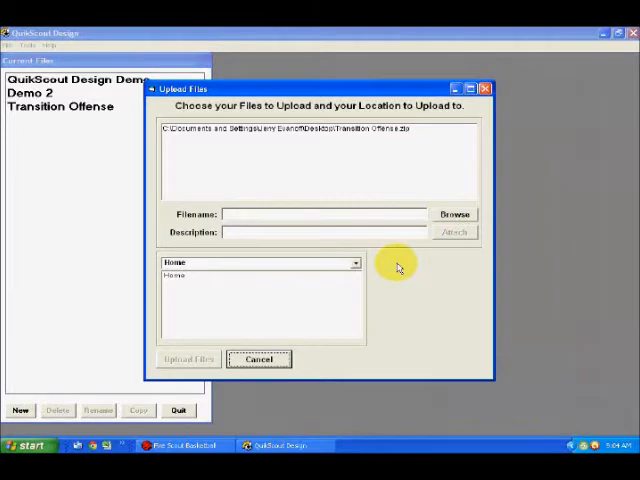
left_click(356, 263)
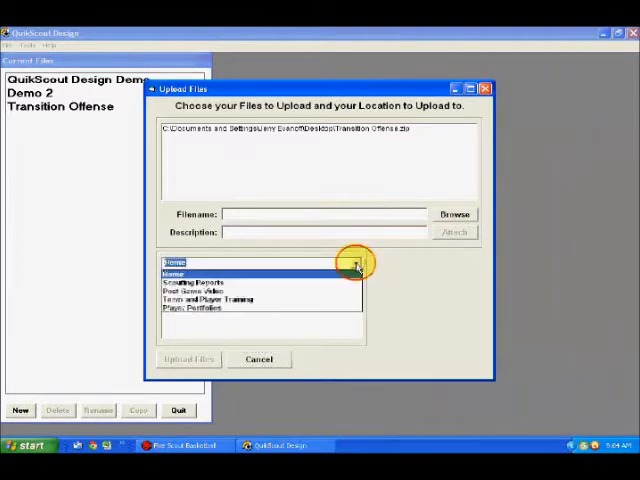
left_click(200, 281)
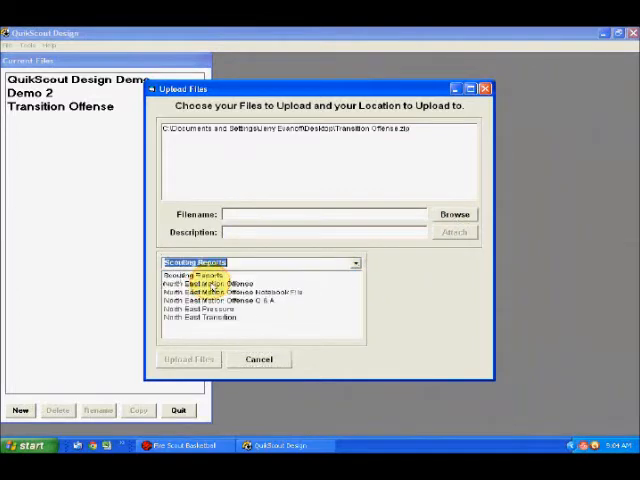
left_click(213, 318)
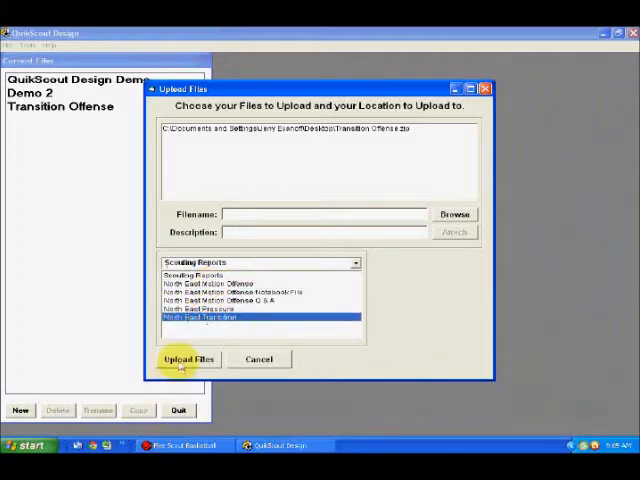
- Upload the attached zip to North East Transition and acknowledge the Done notice
left_click(189, 359)
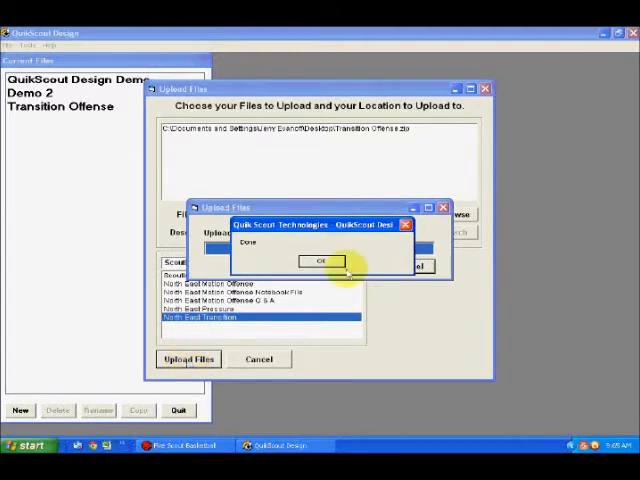
left_click(320, 261)
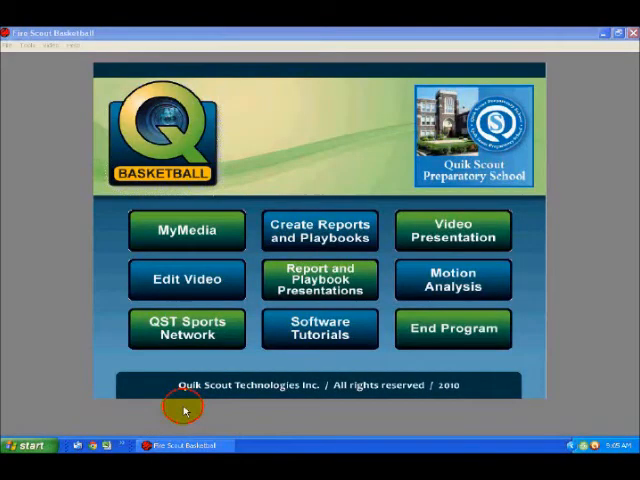
- Go to the North East Transition scouting report page on QST Sports Network
left_click(452, 329)
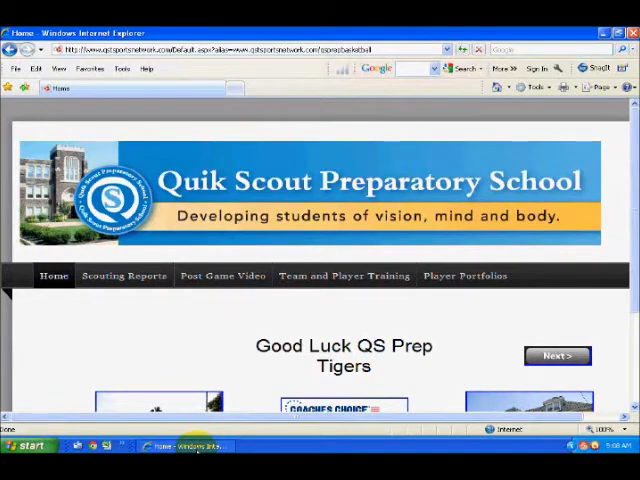
left_click(123, 275)
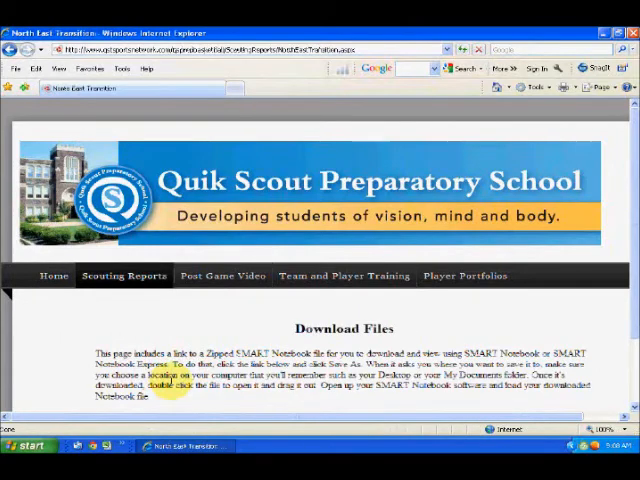
scroll("down", 3)
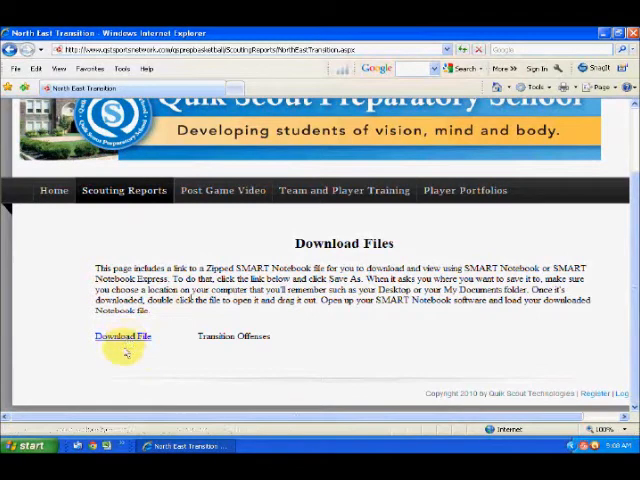
mouse_move(123, 368)
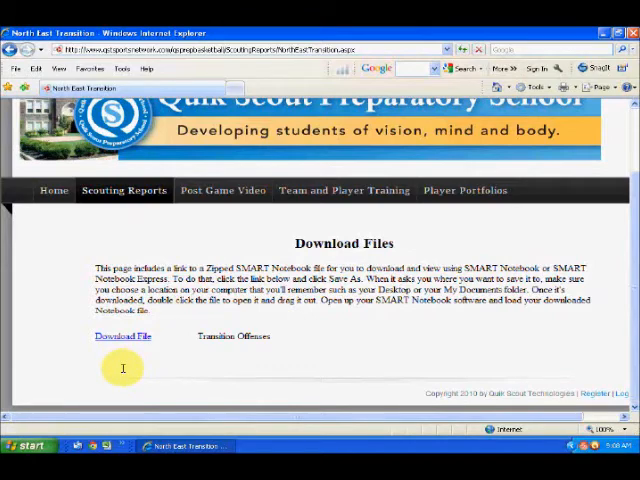
mouse_move(123, 336)
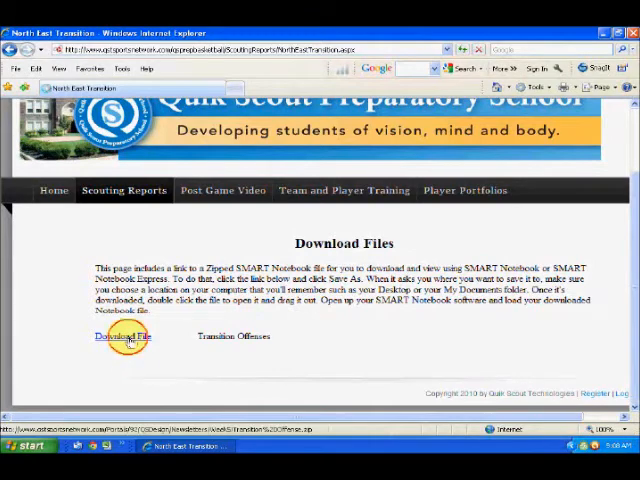
- Download the Transition Offenses zip and save it to the desktop
left_click(122, 336)
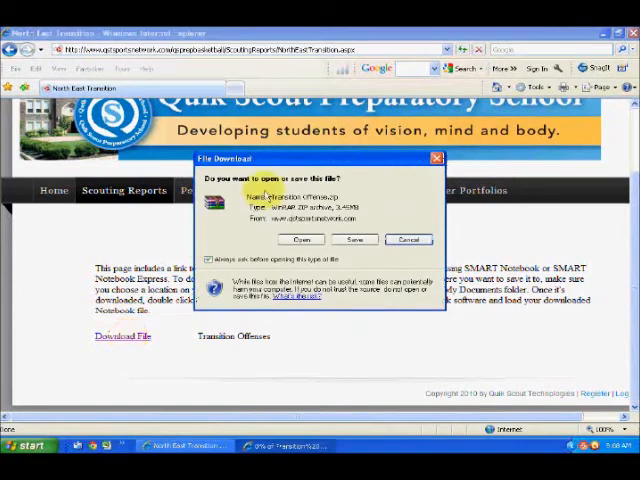
left_click(354, 239)
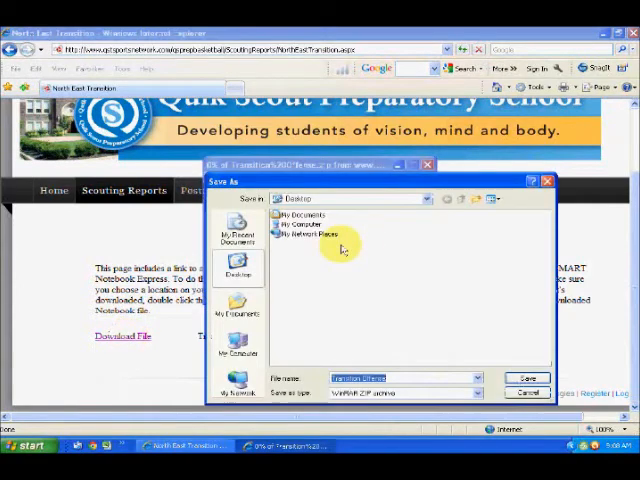
left_click(526, 378)
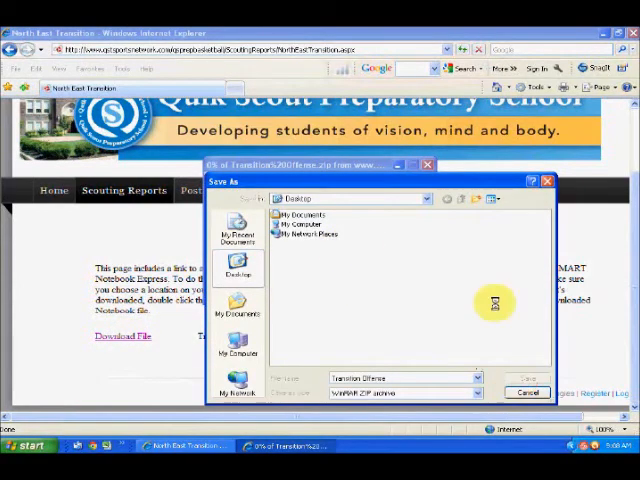
left_click(523, 378)
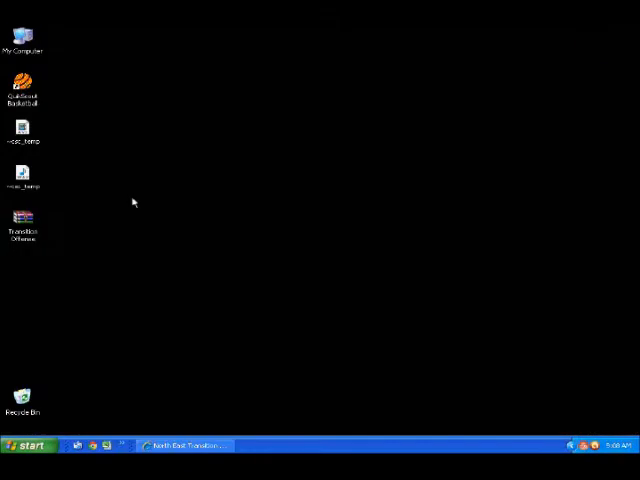
- Extract the downloaded Transition Offense zip onto the desktop with Extract Here
left_click(22, 223)
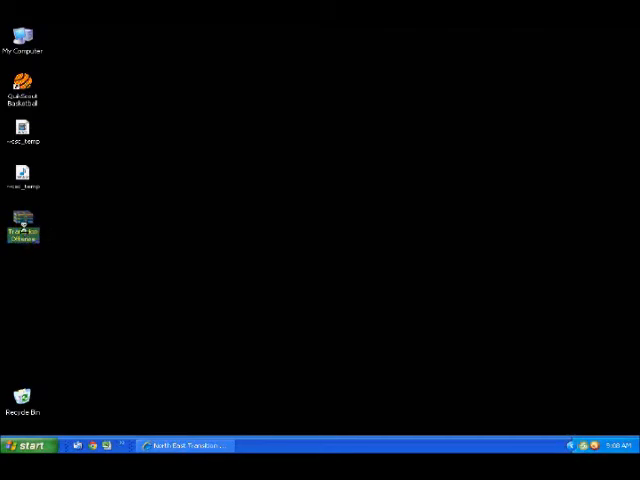
right_click(22, 225)
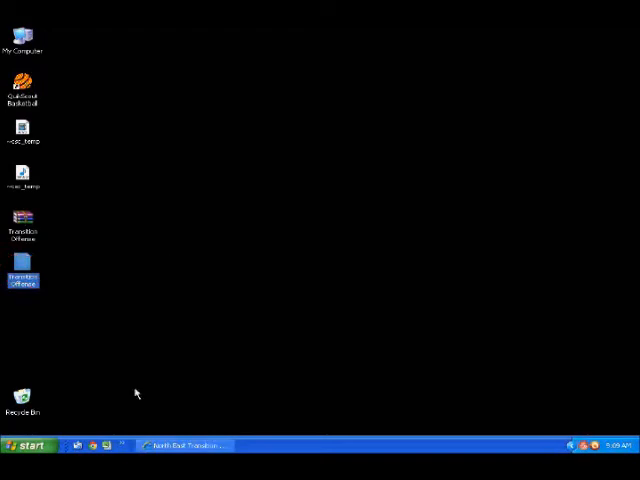
mouse_move(184, 333)
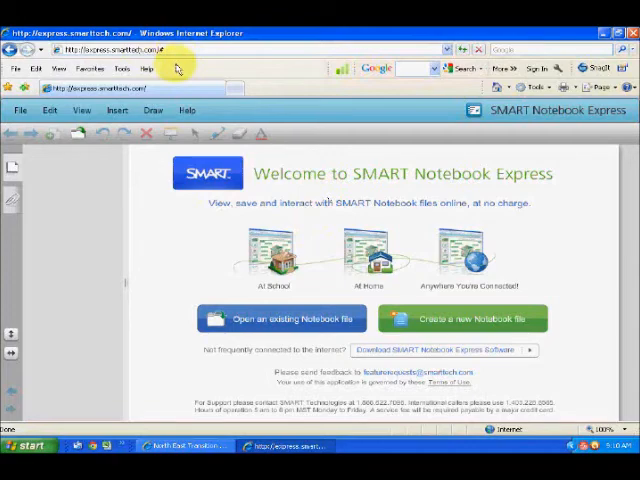
mouse_move(160, 205)
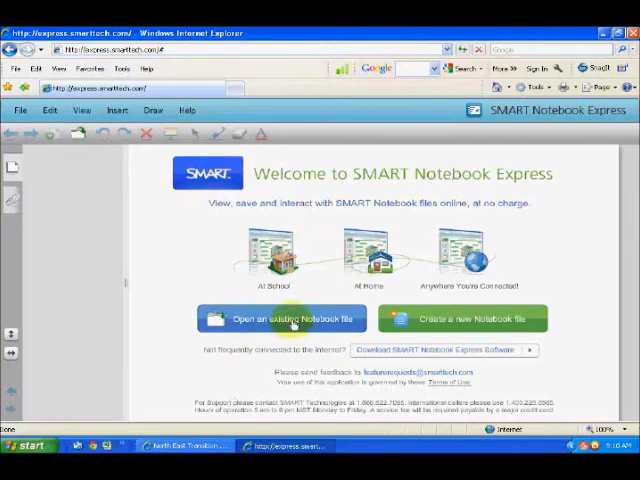
- Open the unpacked Transition Offense notebook from the desktop
left_click(282, 319)
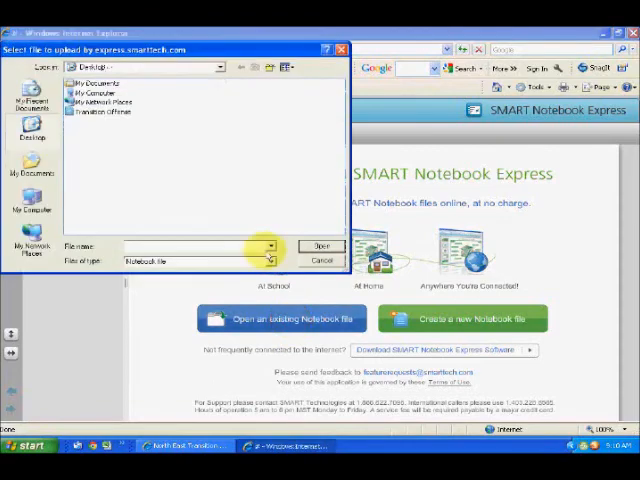
left_click(100, 111)
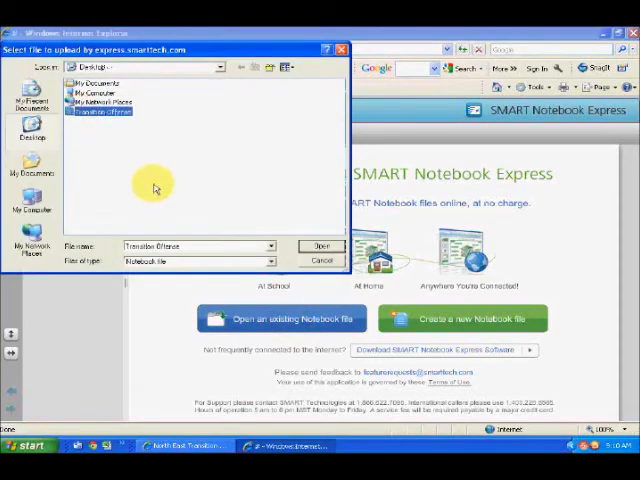
mouse_move(268, 187)
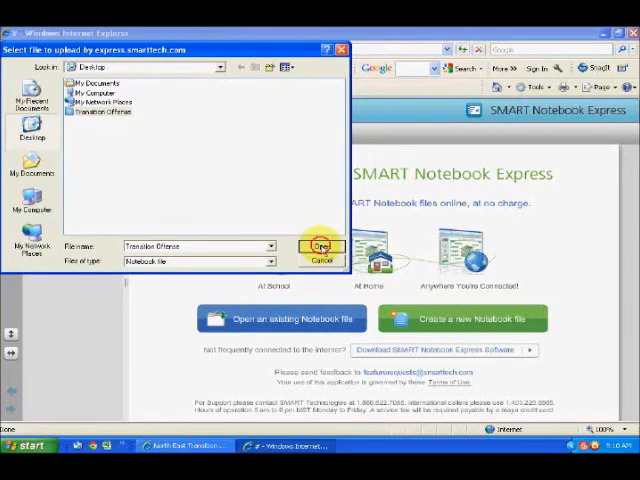
left_click(320, 246)
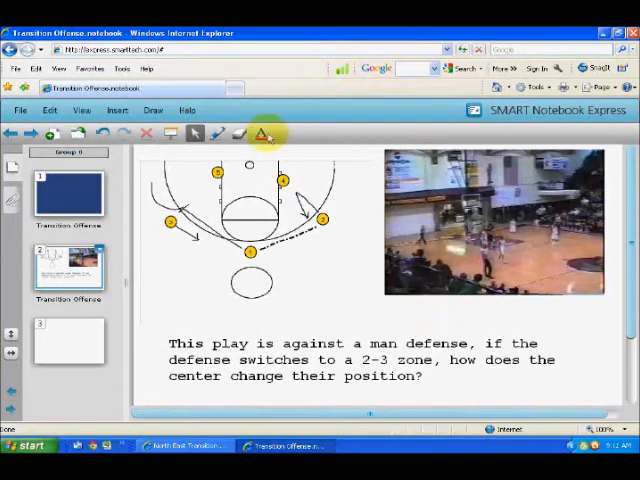
- Draw the center's movement around player 5 in red pen and begin saving a copy
left_click(261, 134)
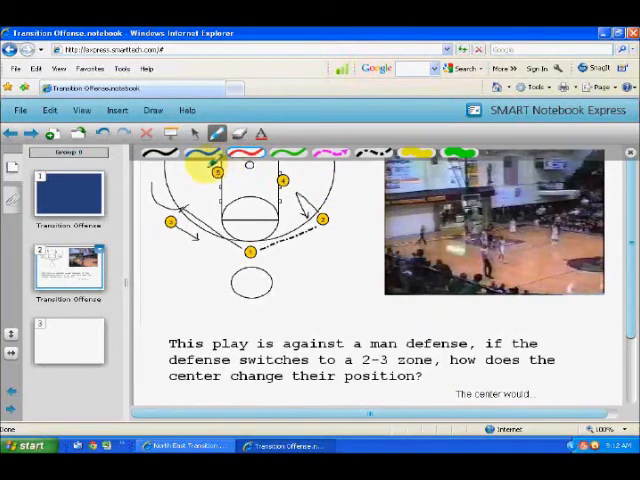
left_click_drag(230, 160, 200, 185)
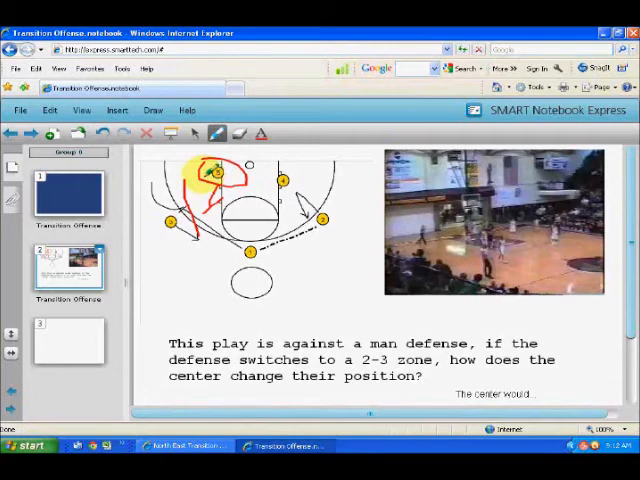
left_click(21, 110)
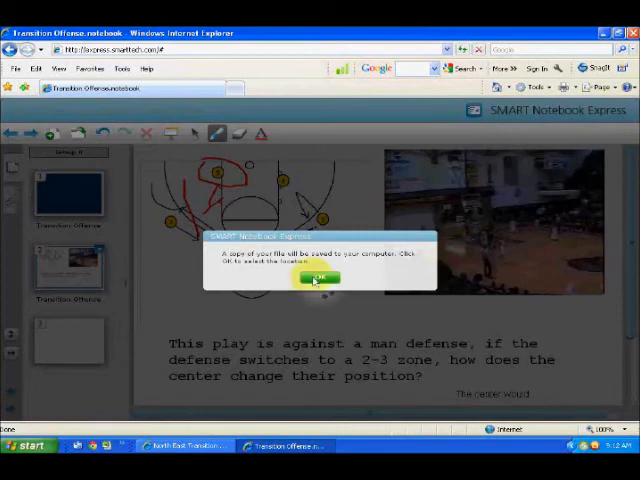
- Save the annotated copy to the desktop as 'Transition Offense Answers' and confirm
left_click(317, 278)
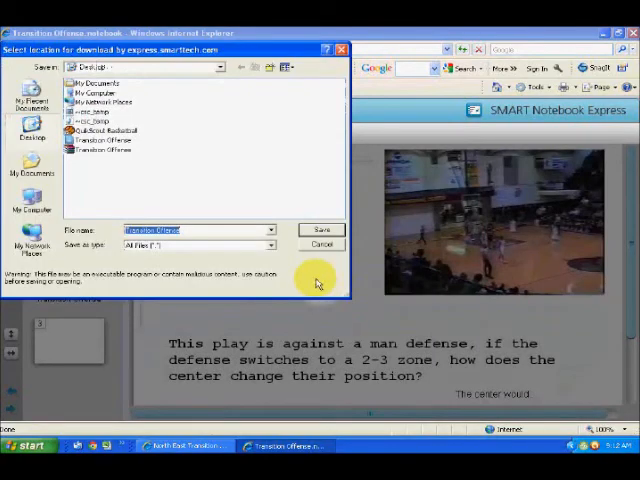
type("Answers")
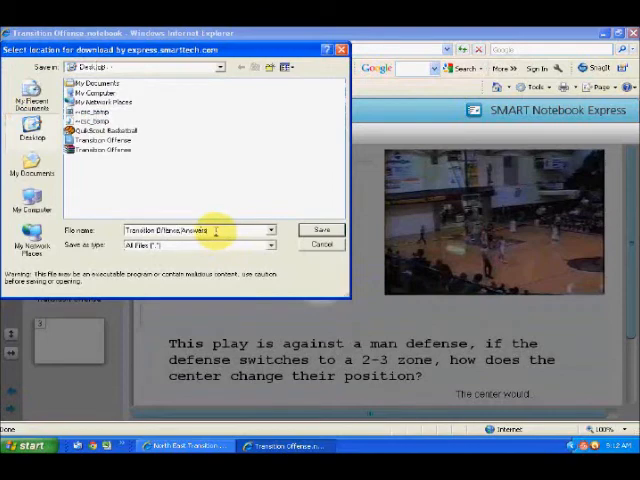
left_click(321, 230)
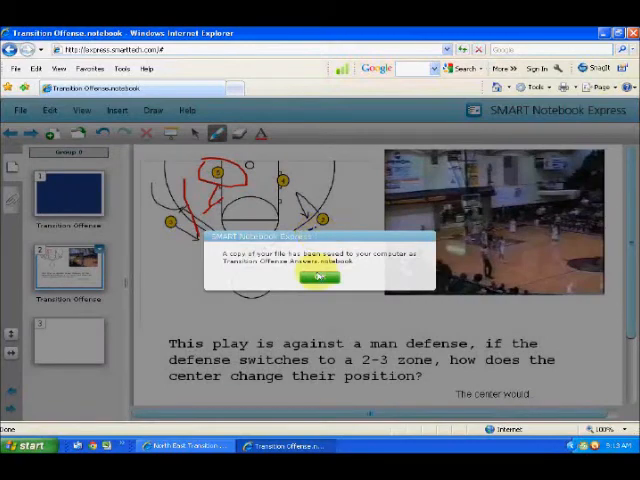
left_click(320, 277)
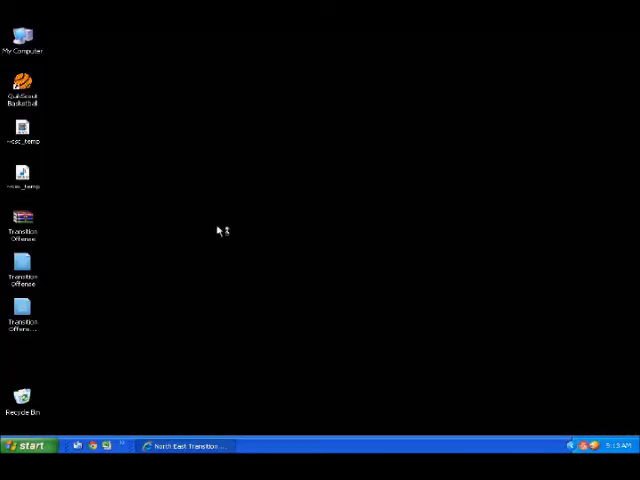
- Send the Transition Offense Answers notebook to a compressed (zipped) folder on the desktop
left_click(22, 262)
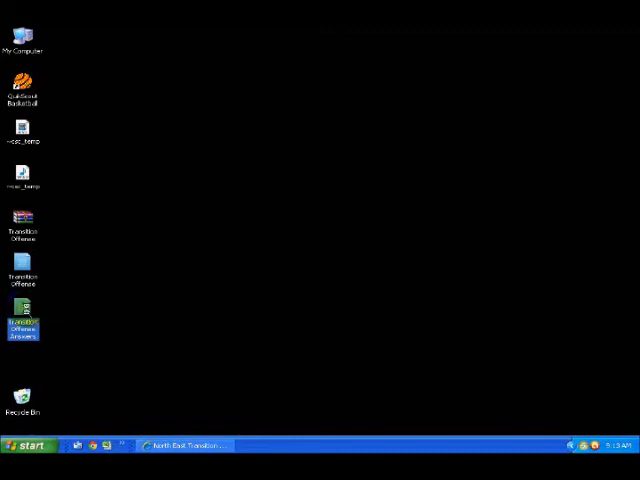
right_click(22, 318)
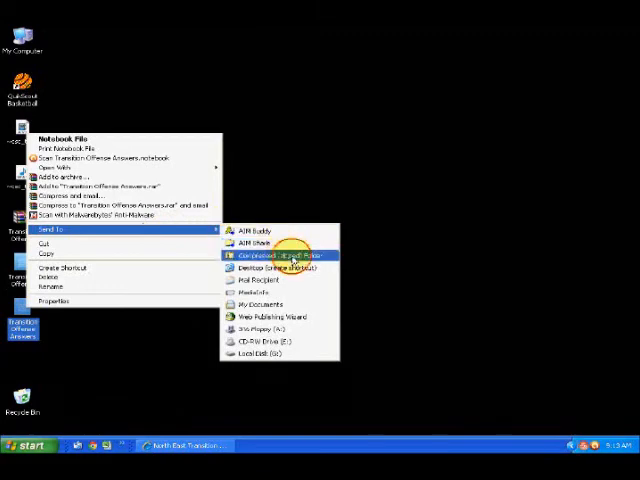
left_click(270, 256)
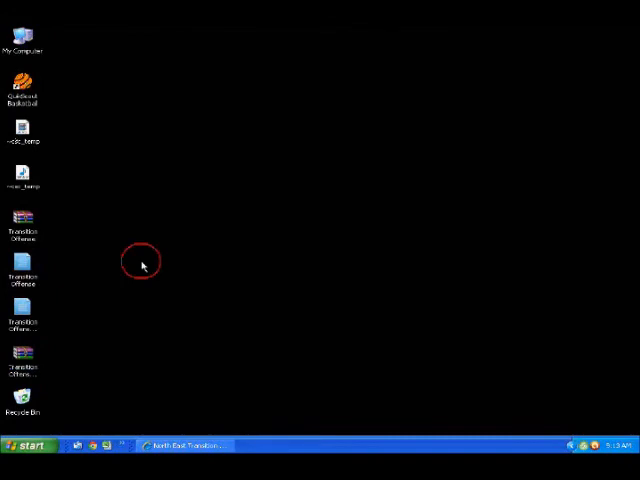
- Launch Quik Scout Basketball from its desktop shortcut and choose Create Reports and Playbooks
left_click(22, 80)
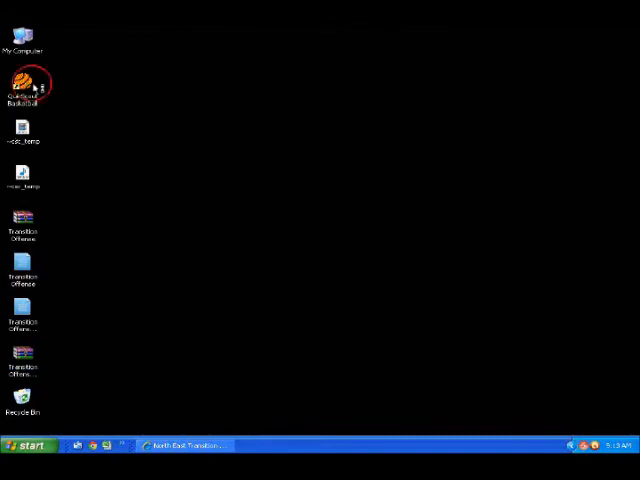
left_click(23, 85)
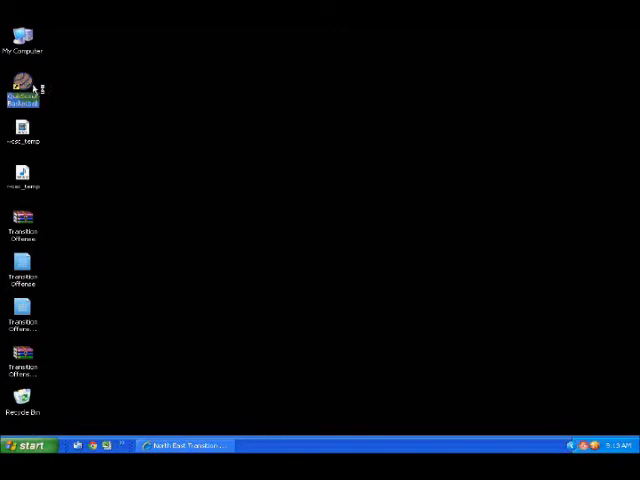
double_click(22, 90)
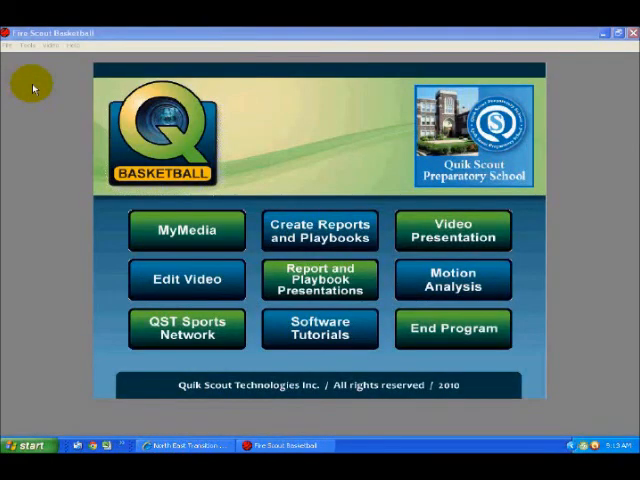
mouse_move(335, 230)
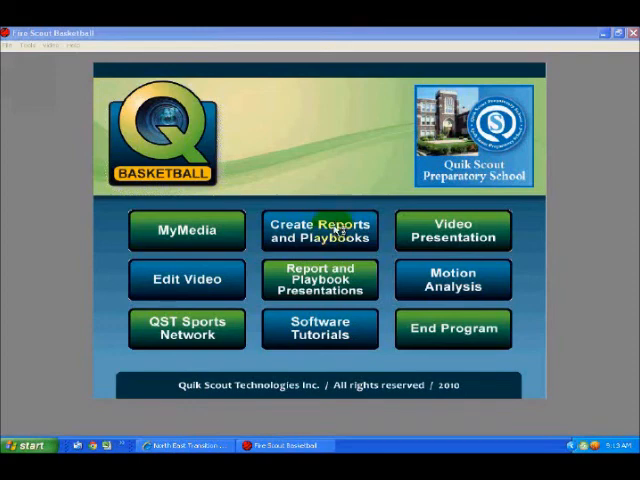
left_click(320, 230)
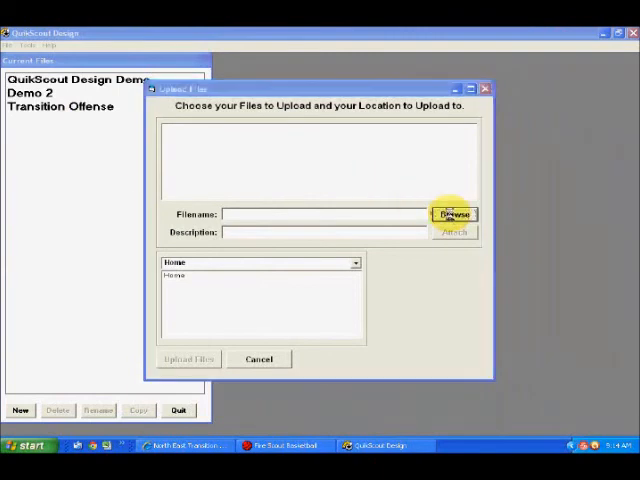
- Select the Transition Offense Answers zip as Transition Answers, destined for Player Portfolios
left_click(453, 214)
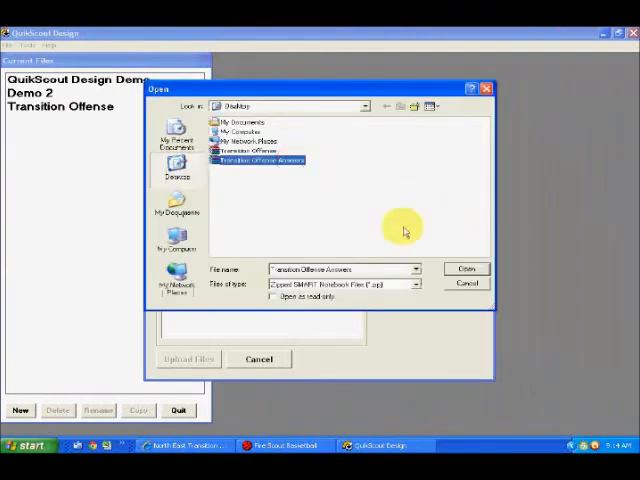
left_click(465, 268)
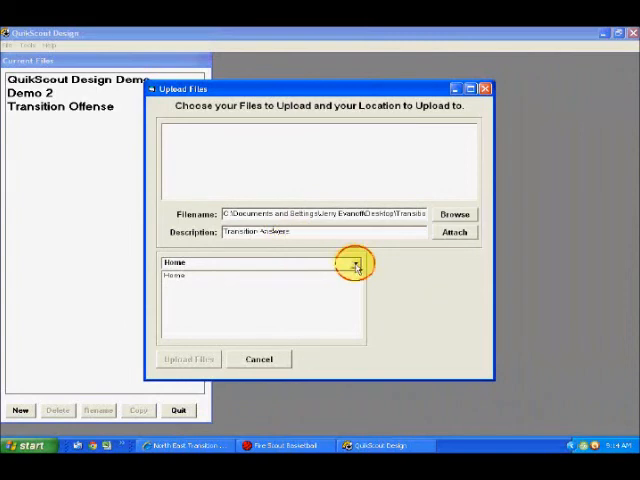
left_click(353, 263)
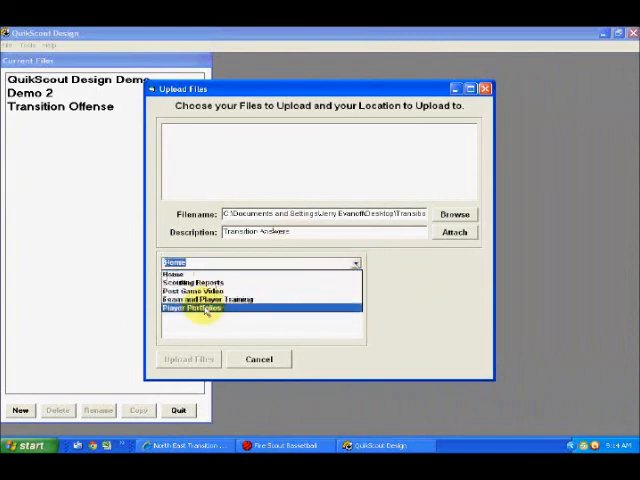
left_click(200, 310)
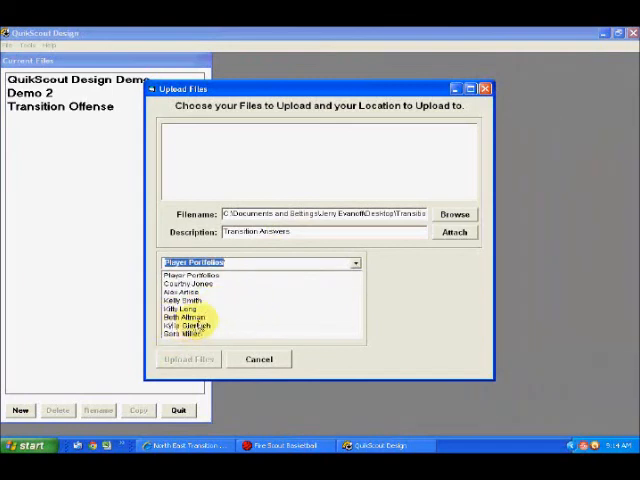
left_click(454, 232)
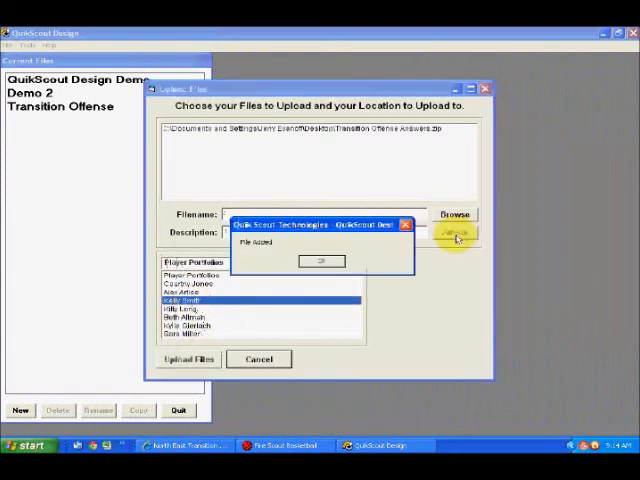
left_click(321, 260)
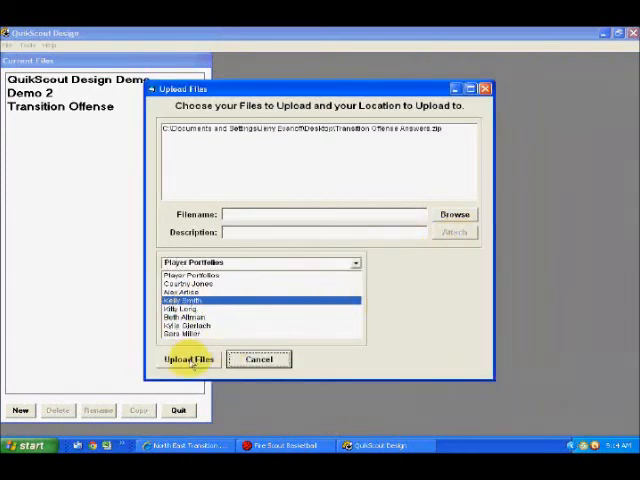
left_click(187, 359)
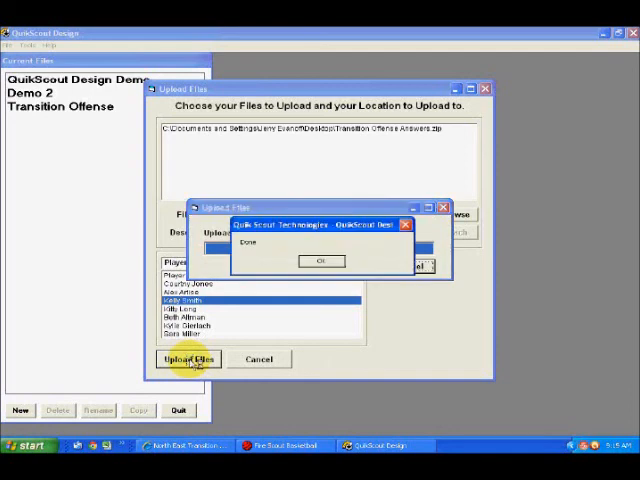
left_click(321, 261)
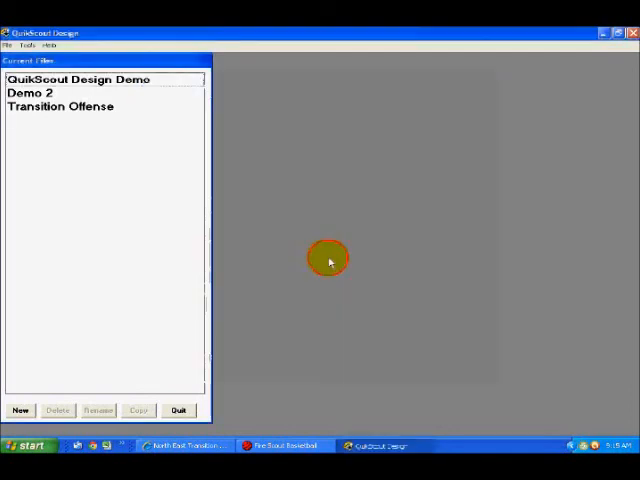
- Quit QuikScout Design and view Kelly Smith's portfolio page listing the Transition Answers download
left_click(179, 410)
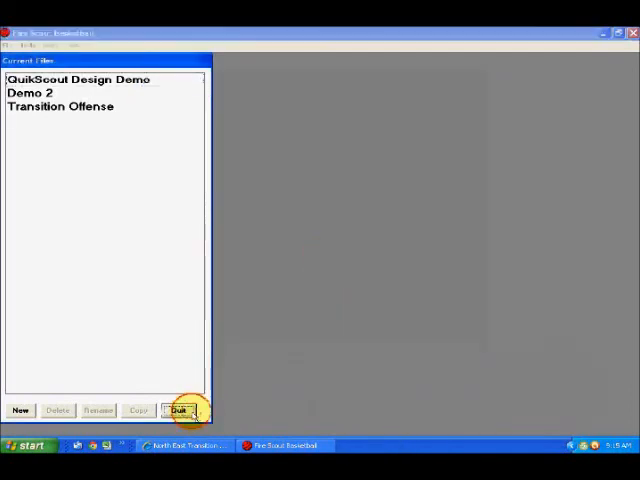
left_click(179, 410)
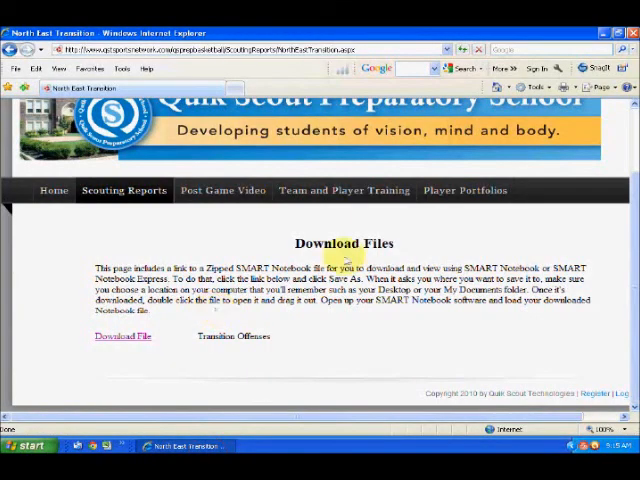
left_click(464, 190)
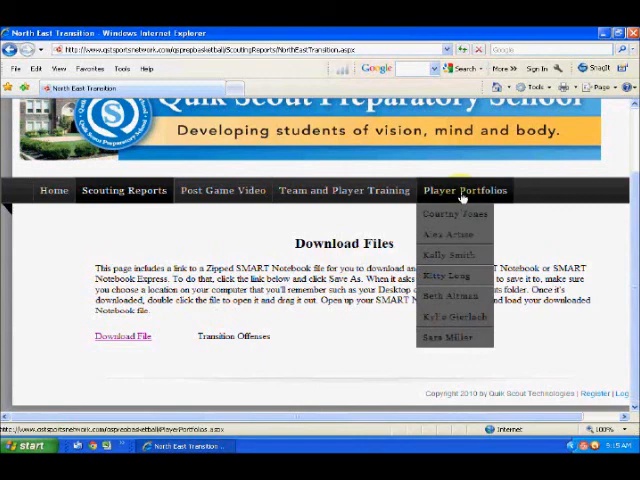
left_click(454, 253)
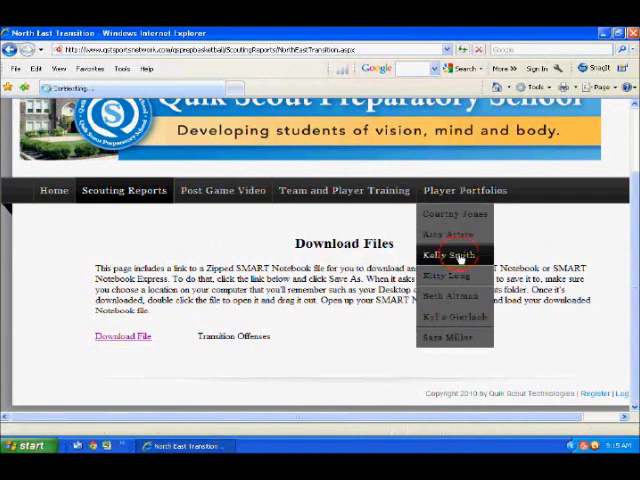
left_click(448, 253)
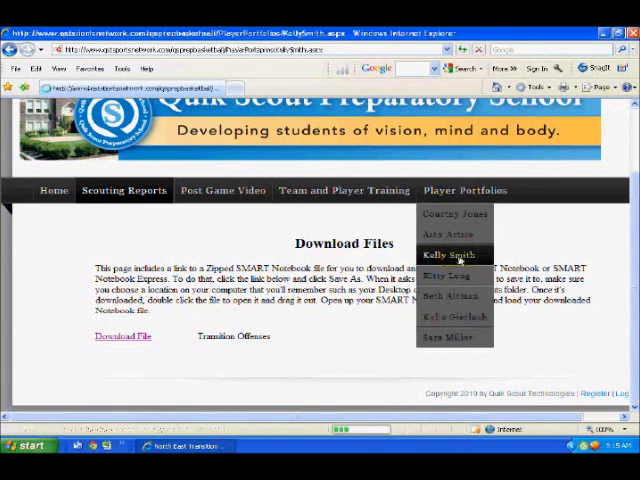
left_click(447, 242)
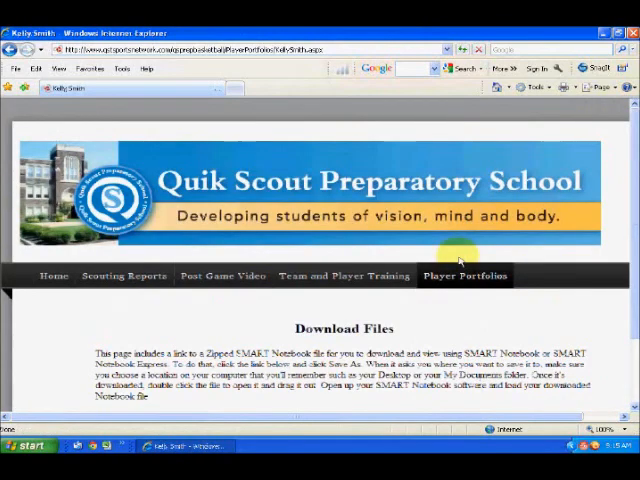
scroll("down", 3)
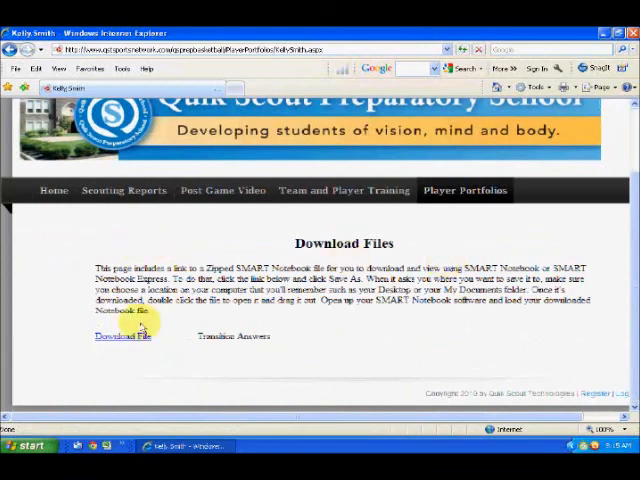
mouse_move(184, 343)
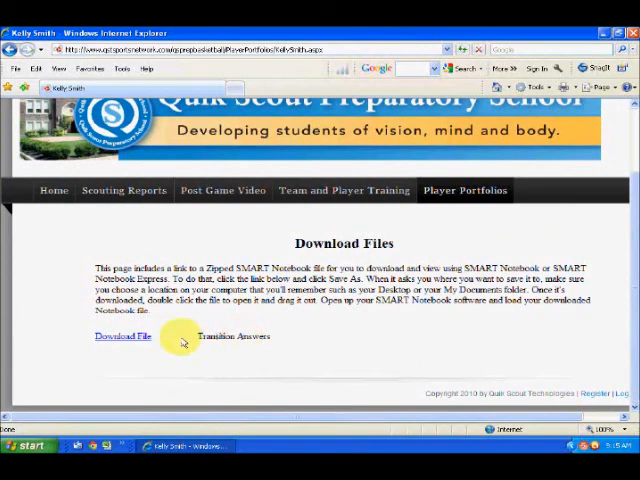